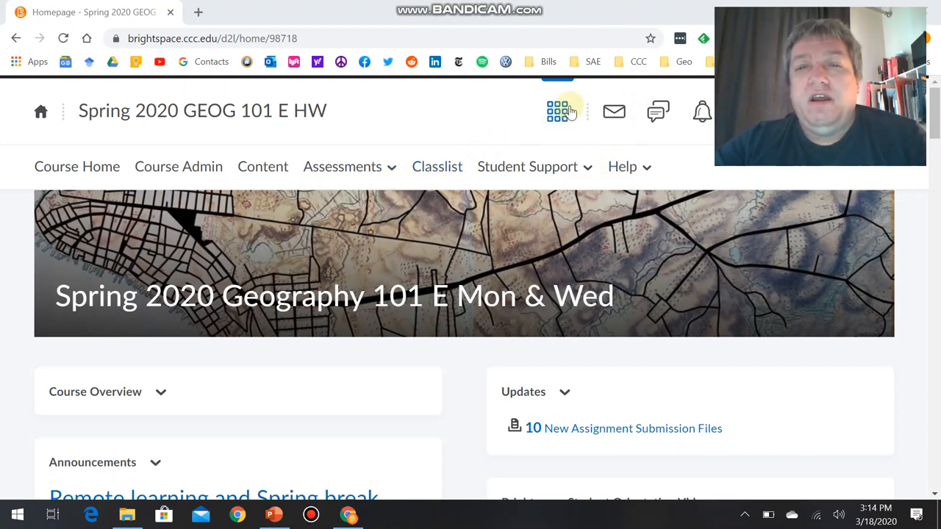
Step: Switch to the Spring 2020 GEOG 101 JL HW course and go to its Content area
{"action": "left_click", "coordinate": [557, 112]}
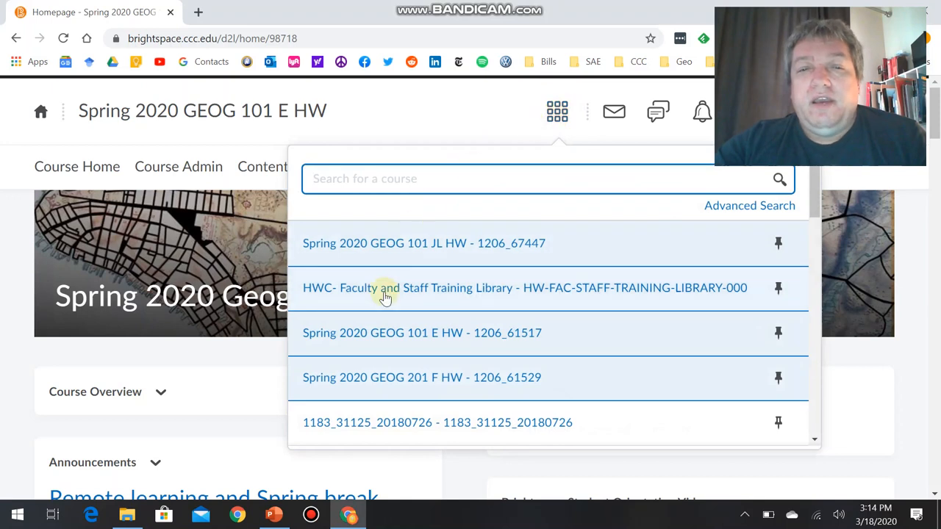
{"action": "mouse_move", "coordinate": [403, 369]}
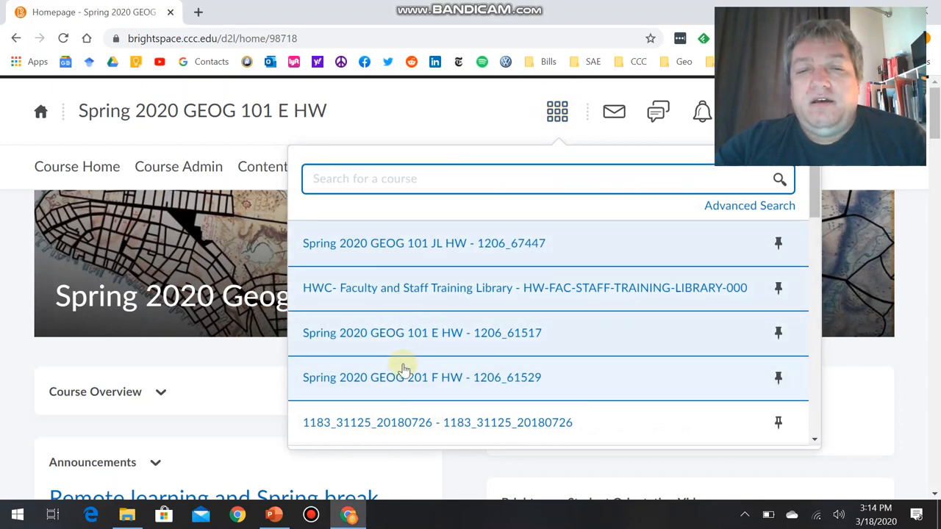
{"action": "left_click", "coordinate": [418, 244]}
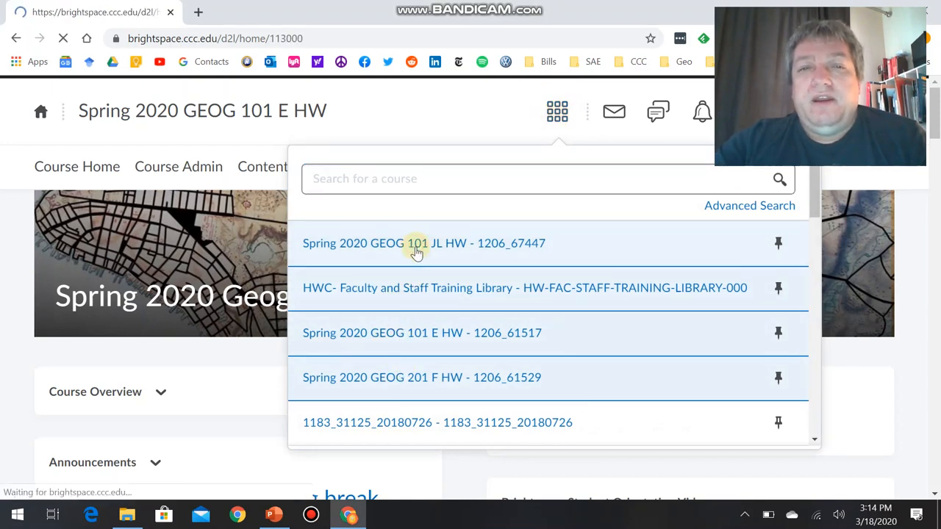
{"action": "left_click", "coordinate": [424, 243]}
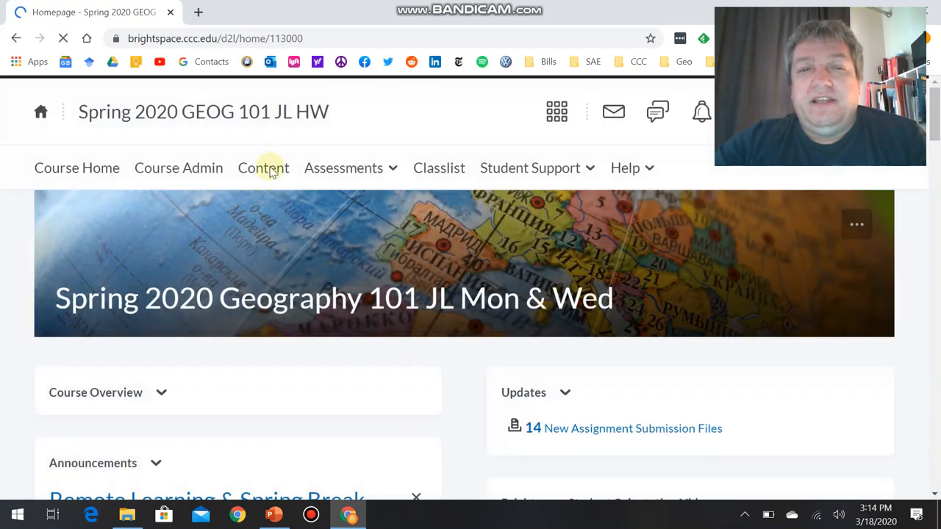
{"action": "left_click", "coordinate": [262, 167]}
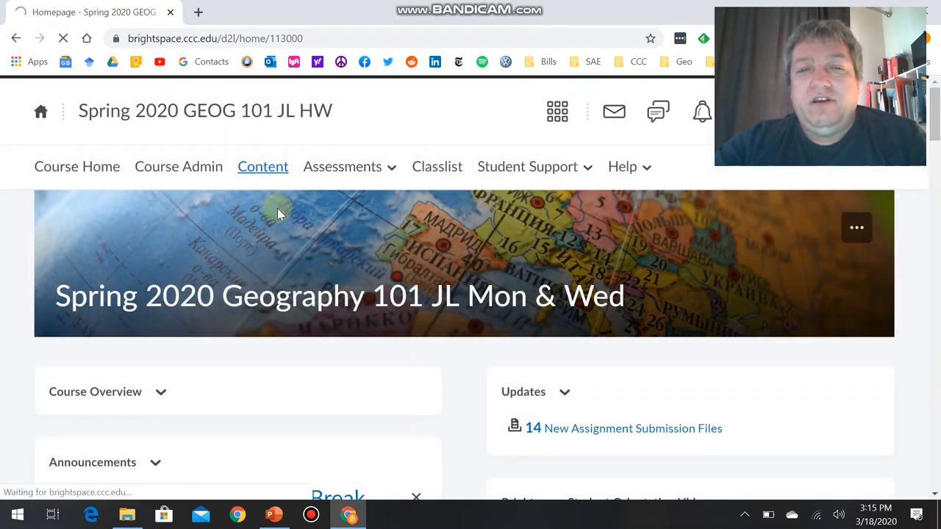
Step: Open the REMOTE LEARNING CHANGES module and select the Revised Schedule document
{"action": "left_click", "coordinate": [262, 166]}
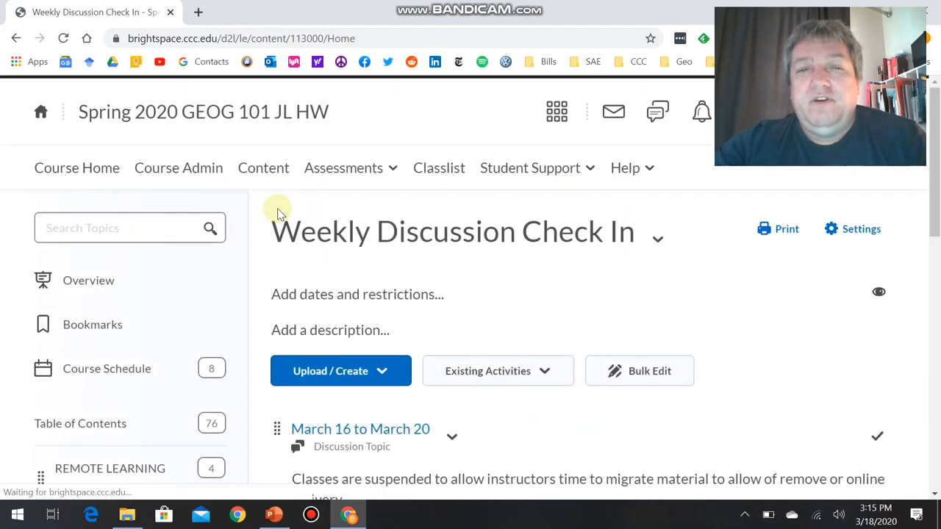
{"action": "scroll", "scroll_direction": "down", "scroll_amount": 3}
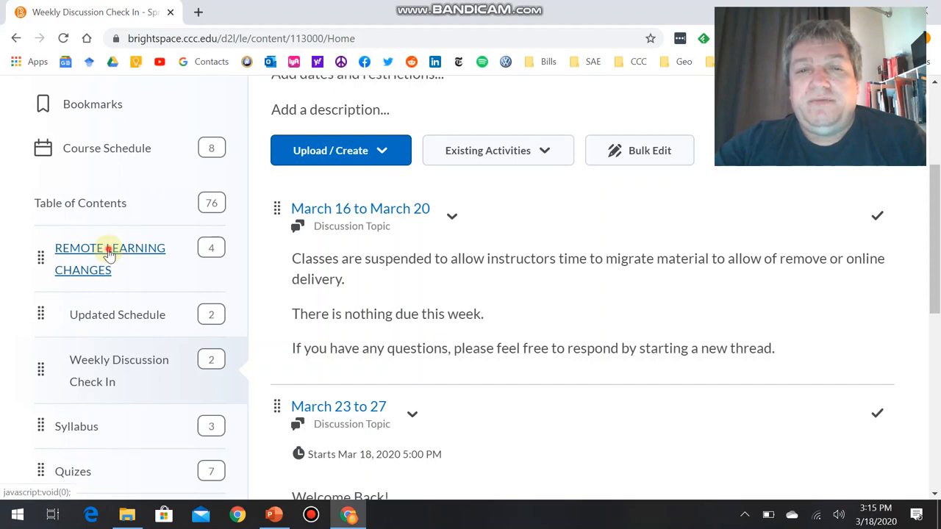
{"action": "left_click", "coordinate": [109, 247]}
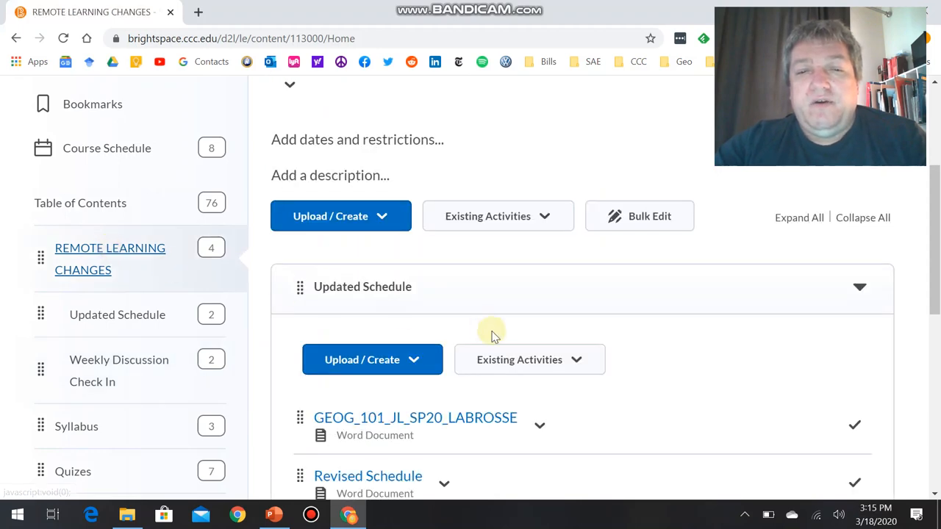
{"action": "scroll", "scroll_direction": "down", "scroll_amount": 3}
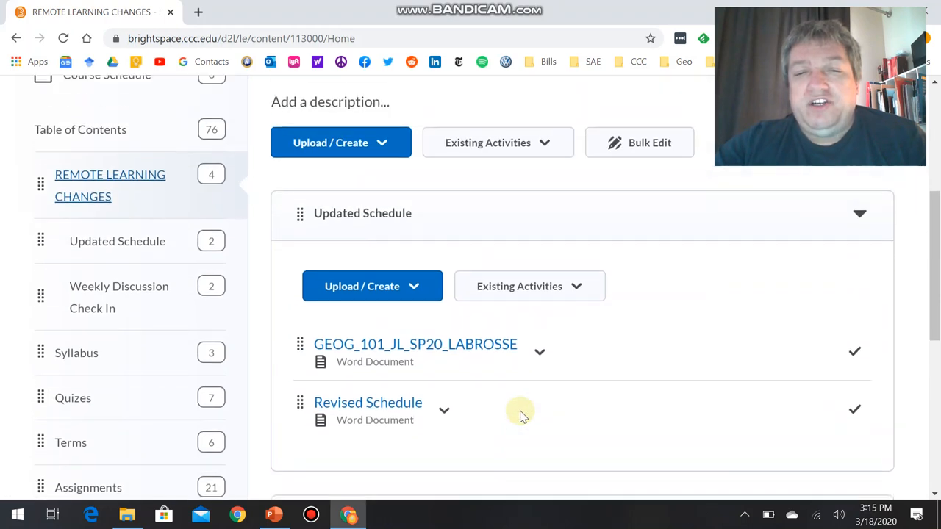
{"action": "mouse_move", "coordinate": [479, 411]}
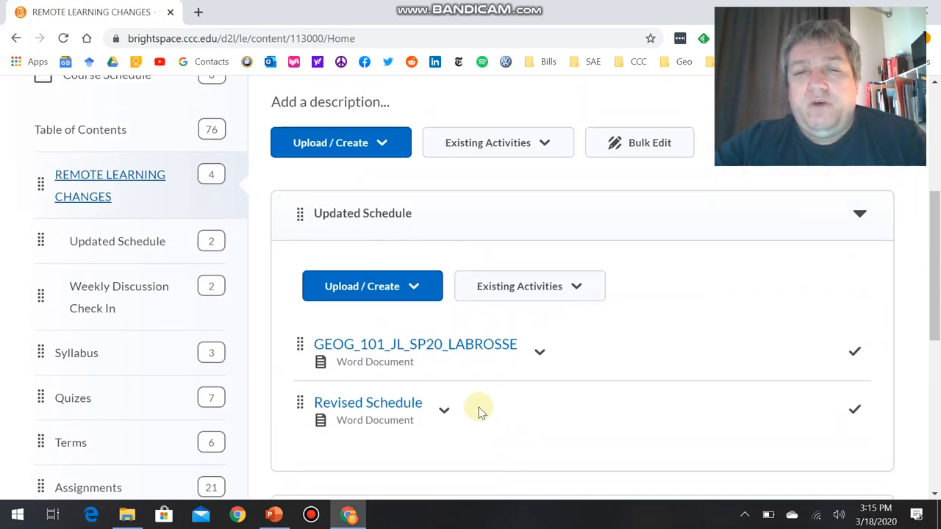
{"action": "left_click", "coordinate": [368, 403]}
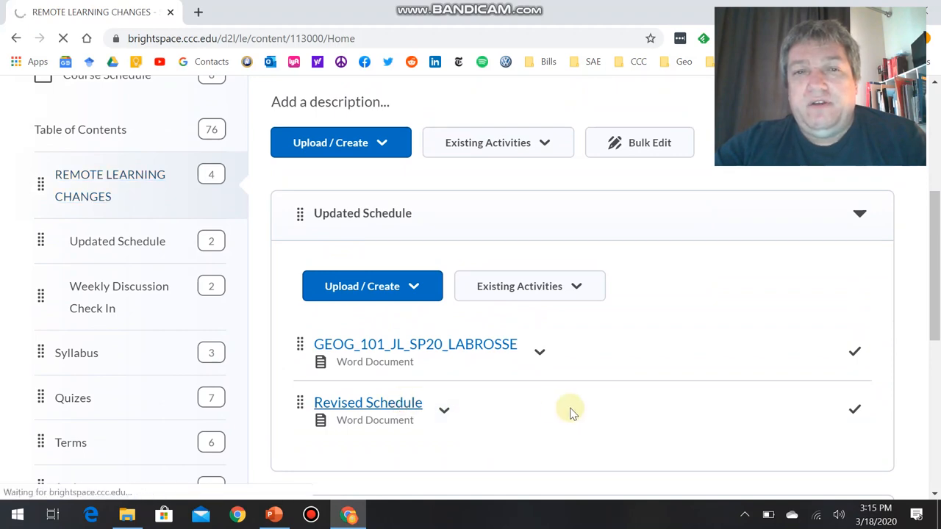
Step: Open the Revised Schedule document and read its introductory notes
{"action": "left_click", "coordinate": [368, 403]}
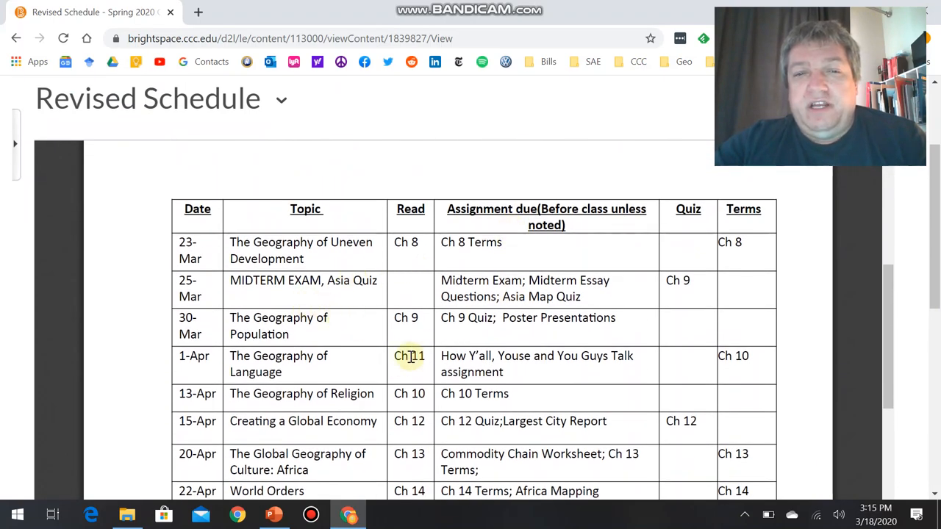
{"action": "scroll", "scroll_direction": "down", "scroll_amount": 3}
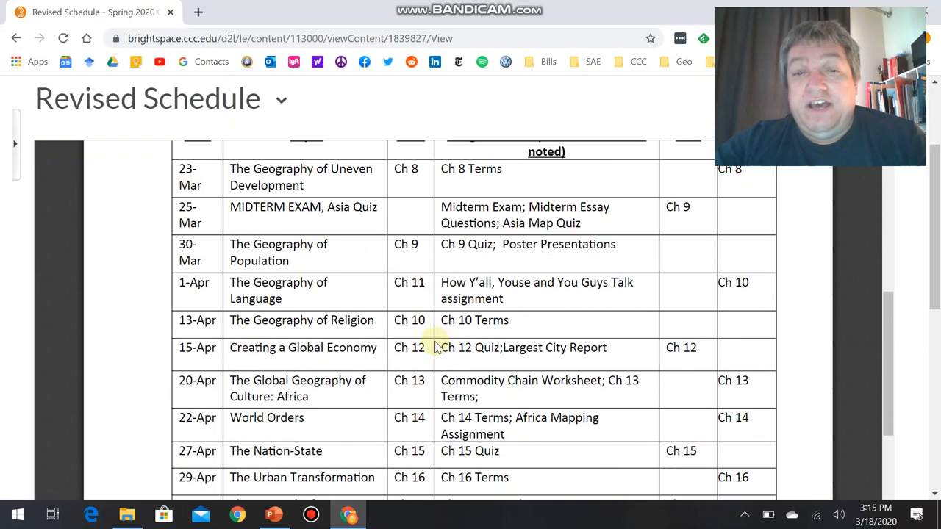
{"action": "scroll", "scroll_direction": "down", "scroll_amount": 3}
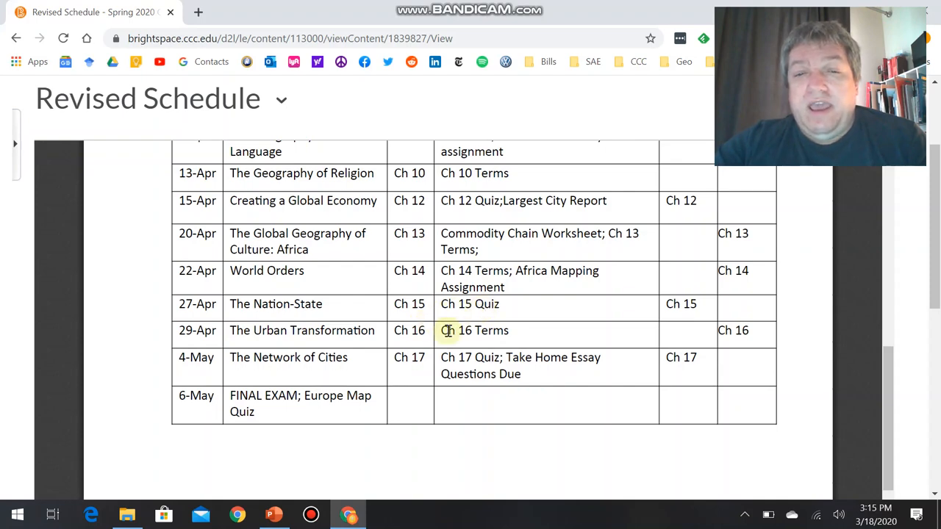
{"action": "scroll", "scroll_direction": "up", "scroll_amount": 3}
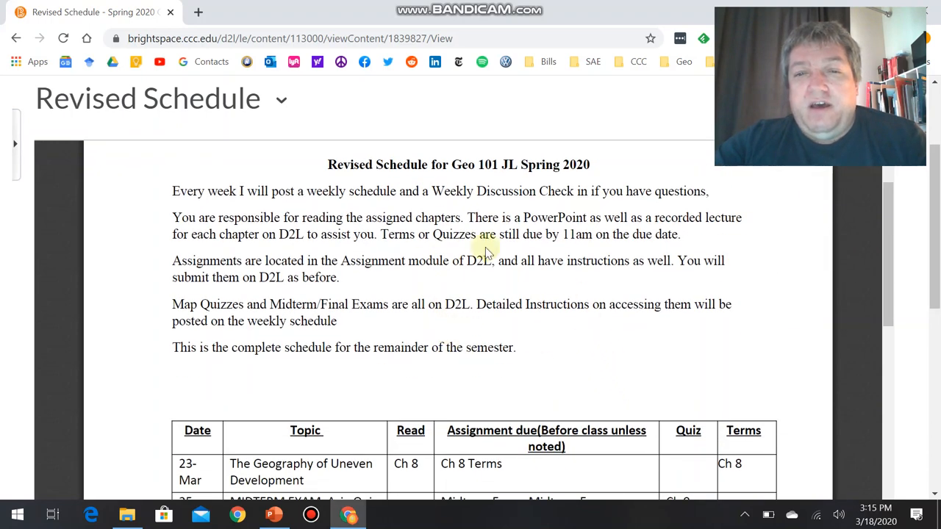
{"action": "mouse_move", "coordinate": [573, 206]}
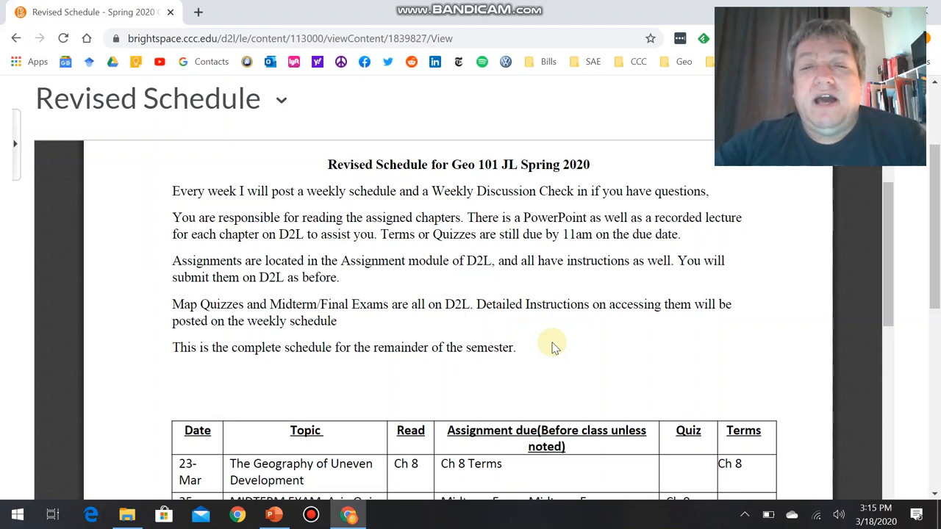
Step: Review the week-by-week table of readings, assignments and quizzes
{"action": "scroll", "scroll_direction": "down", "scroll_amount": 3}
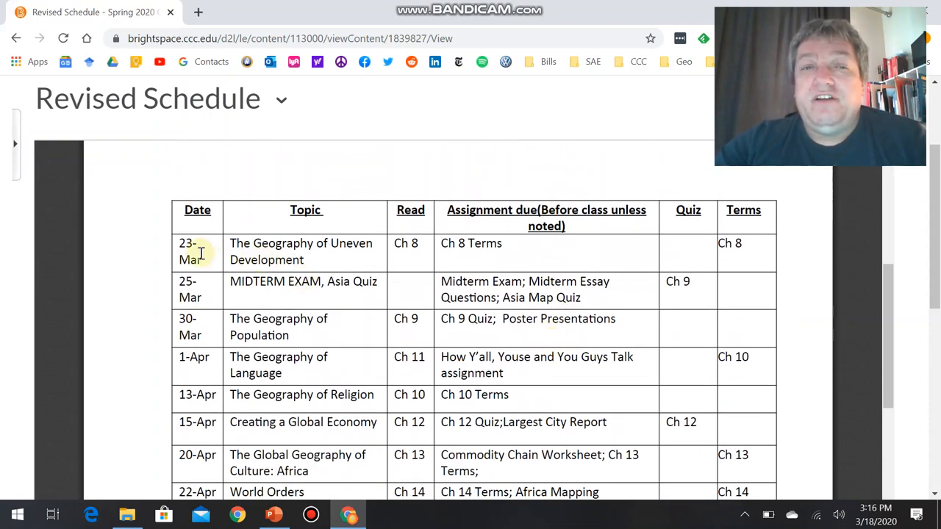
{"action": "mouse_move", "coordinate": [326, 259]}
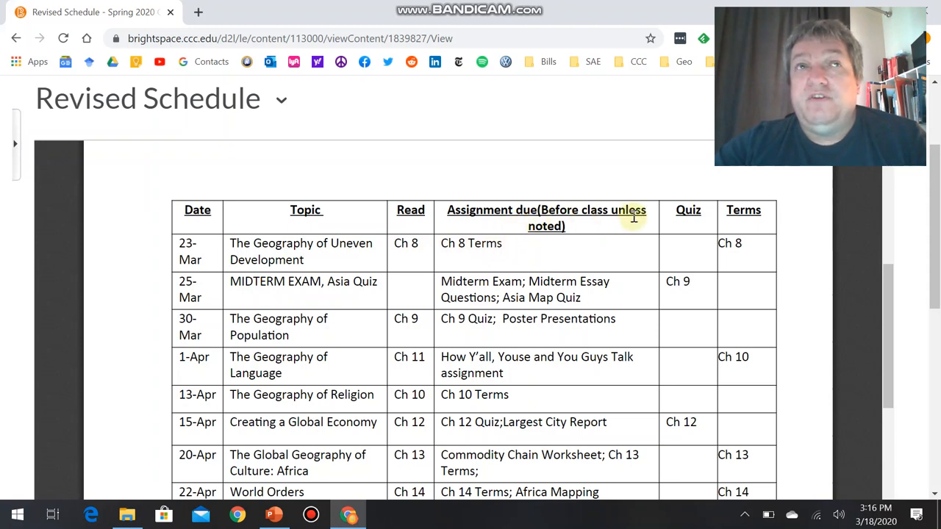
{"action": "mouse_move", "coordinate": [267, 288]}
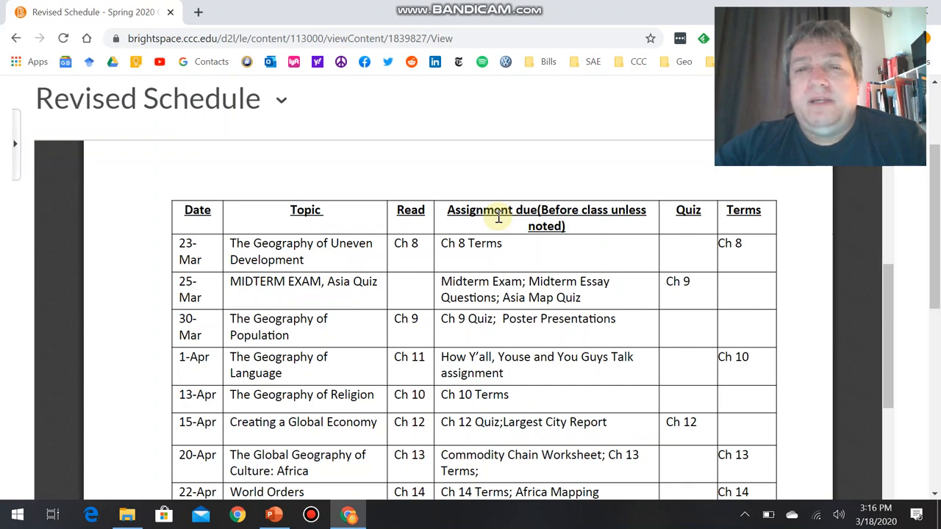
{"action": "mouse_move", "coordinate": [441, 266]}
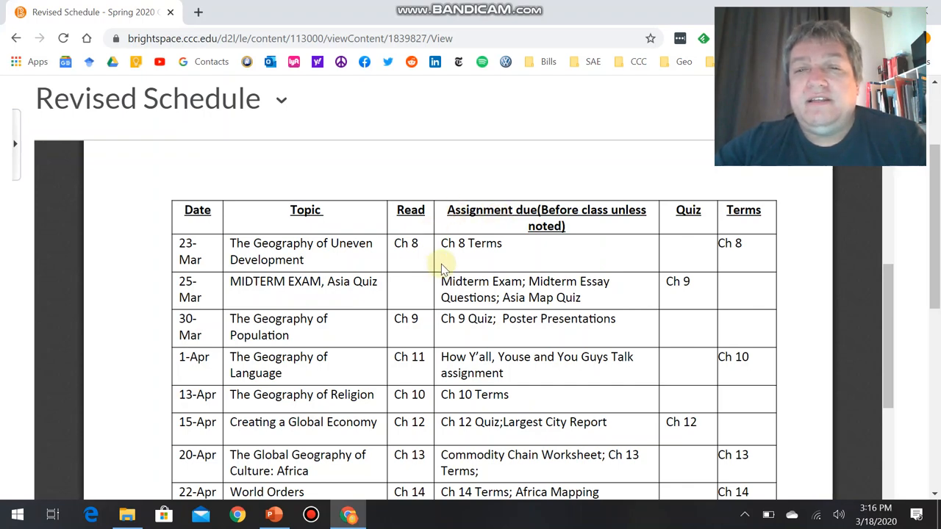
{"action": "scroll", "scroll_direction": "down", "scroll_amount": 3}
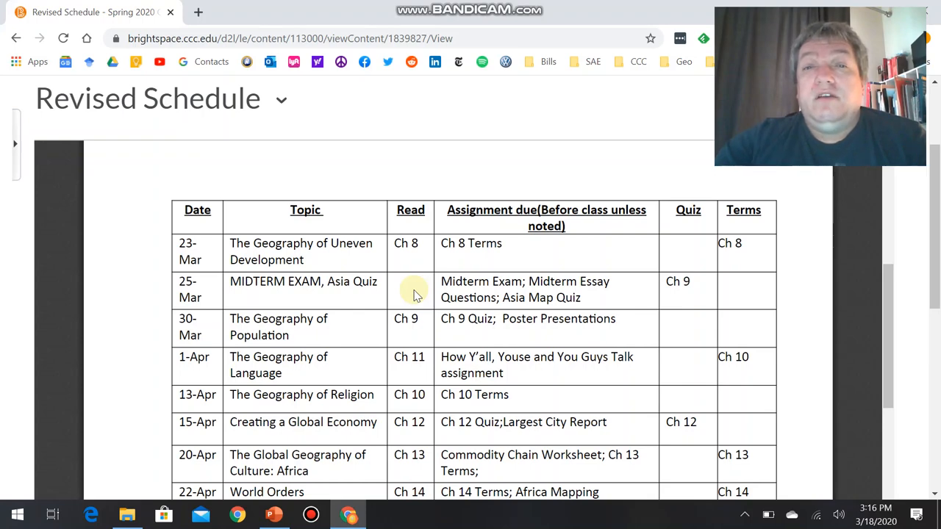
{"action": "scroll", "scroll_direction": "down", "scroll_amount": 3}
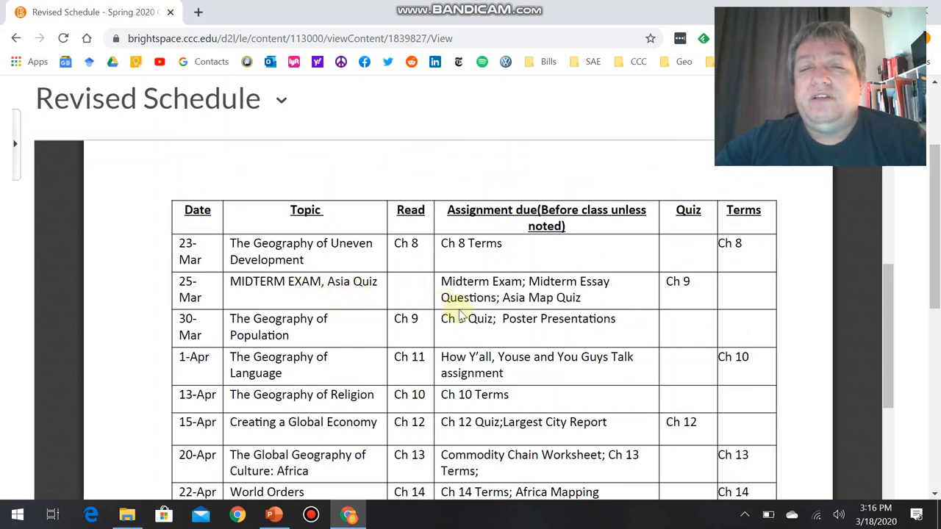
{"action": "scroll", "scroll_direction": "down", "scroll_amount": 3}
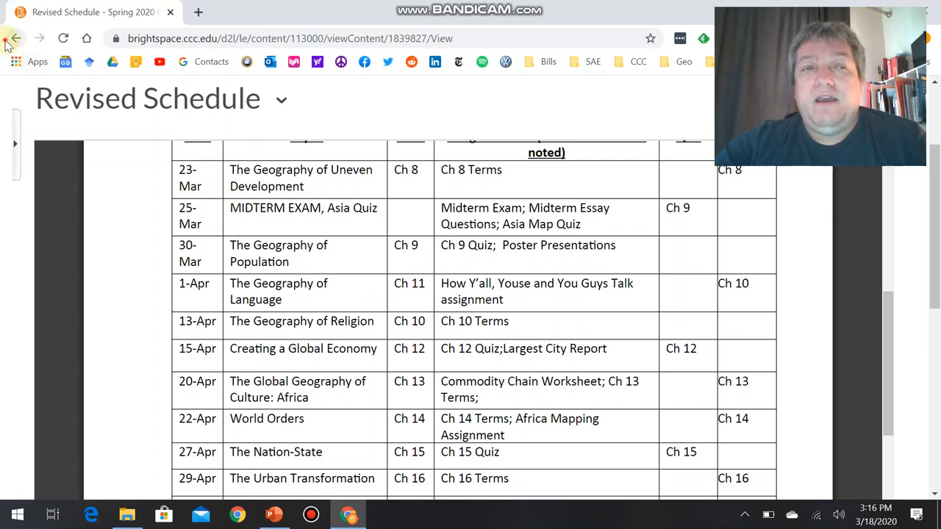
Step: Return to the REMOTE LEARNING CHANGES module and scroll to the Weekly Discussion Check In topics
{"action": "left_click", "coordinate": [16, 38]}
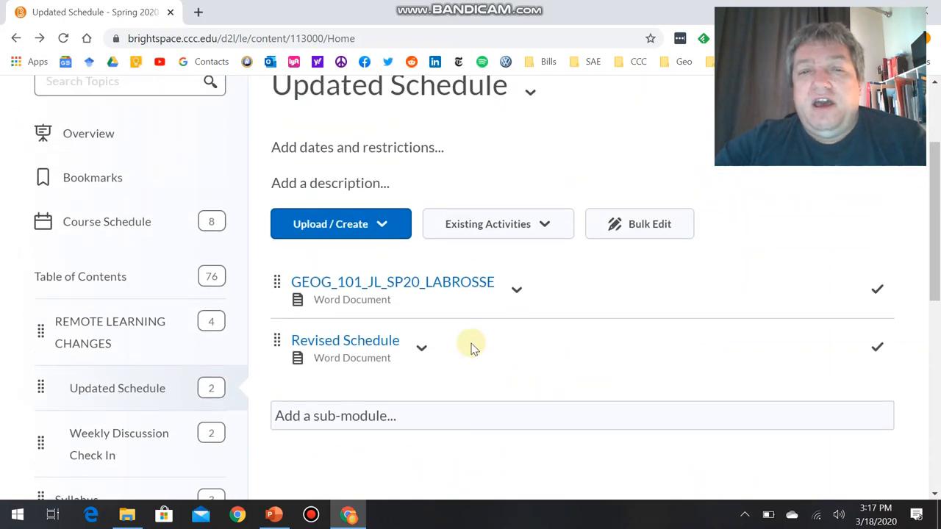
{"action": "left_click", "coordinate": [344, 339]}
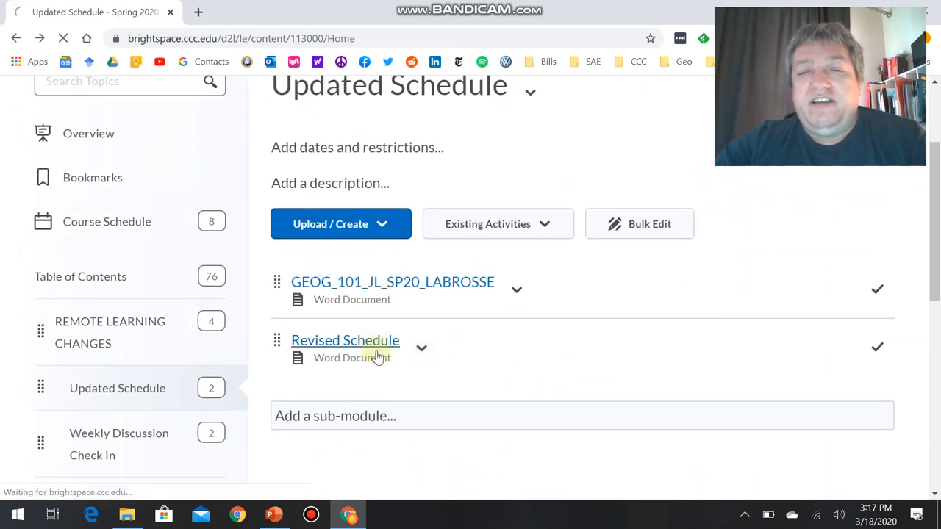
{"action": "left_click", "coordinate": [344, 340]}
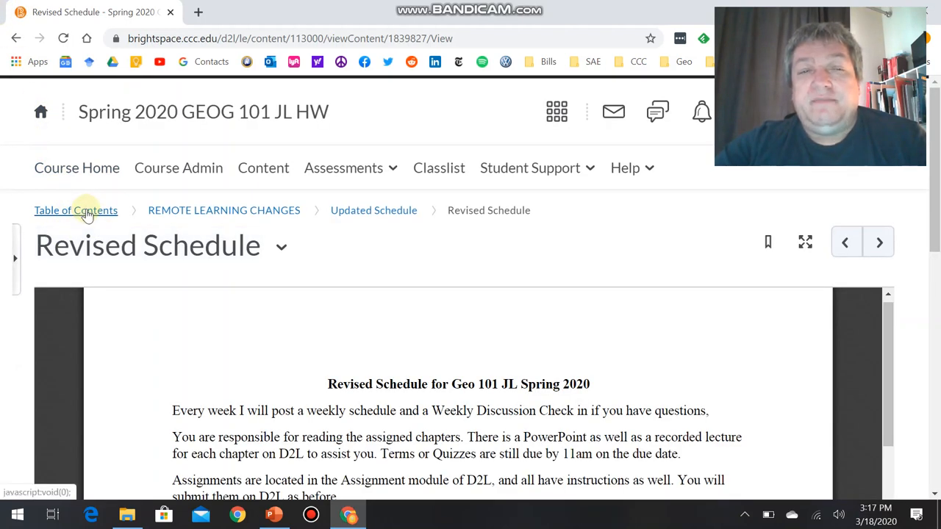
{"action": "left_click", "coordinate": [76, 210]}
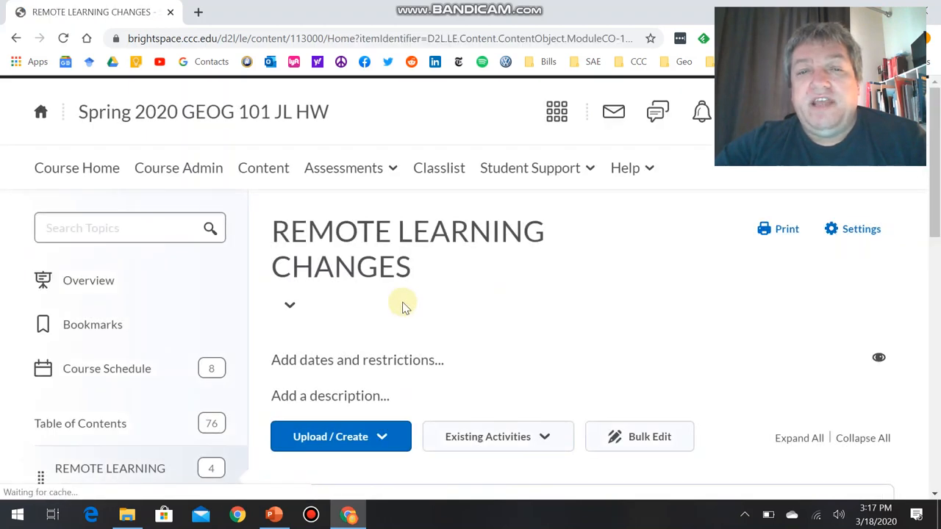
{"action": "scroll", "scroll_direction": "down", "scroll_amount": 3}
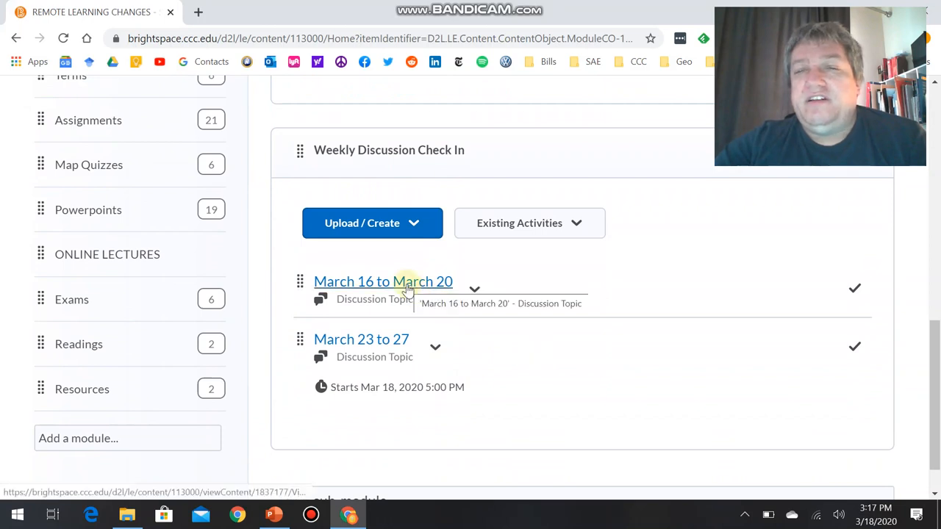
Step: Open the March 16 to March 20 discussion topic and view its Campus Close thread
{"action": "left_click", "coordinate": [383, 281]}
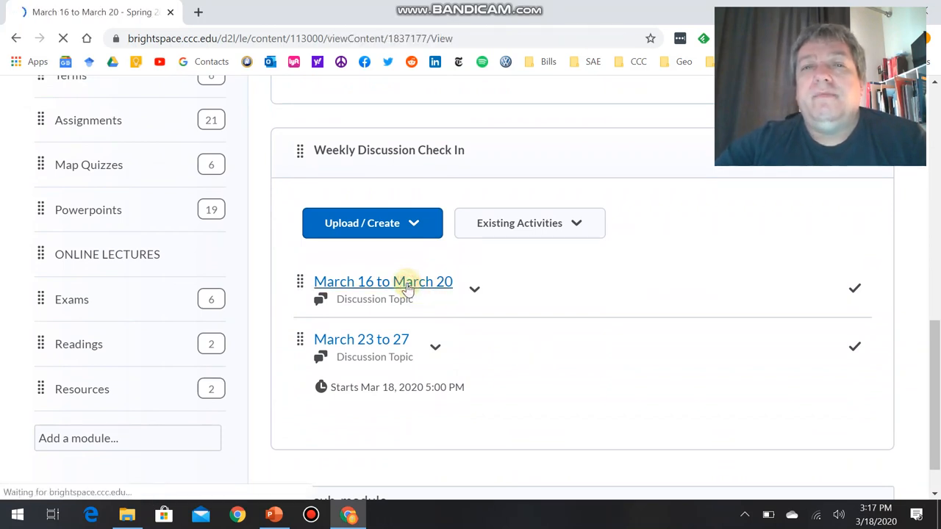
{"action": "left_click", "coordinate": [382, 283]}
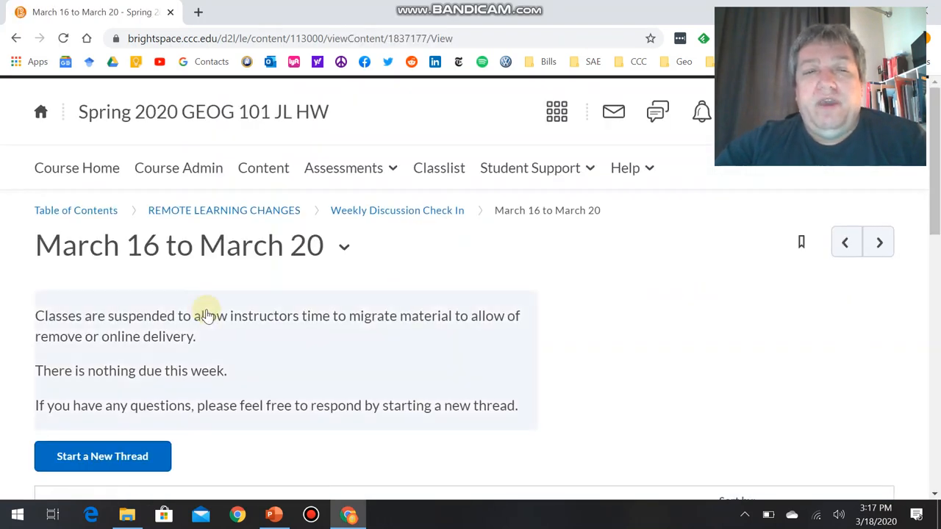
{"action": "mouse_move", "coordinate": [403, 287]}
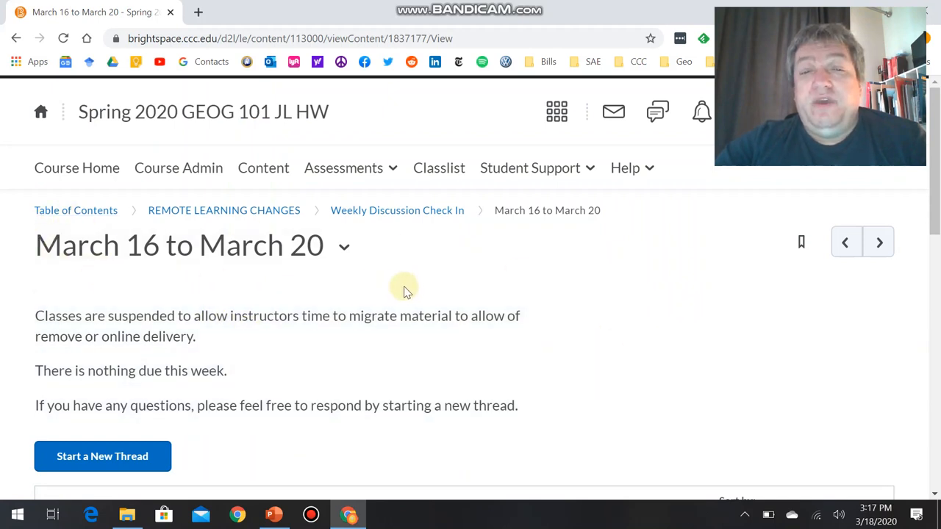
{"action": "mouse_move", "coordinate": [449, 361]}
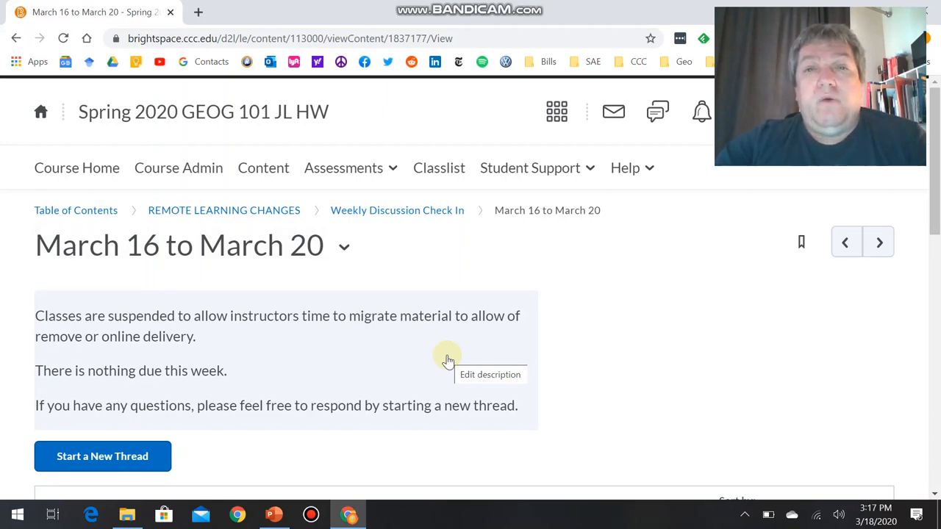
{"action": "scroll", "scroll_direction": "down", "scroll_amount": 3}
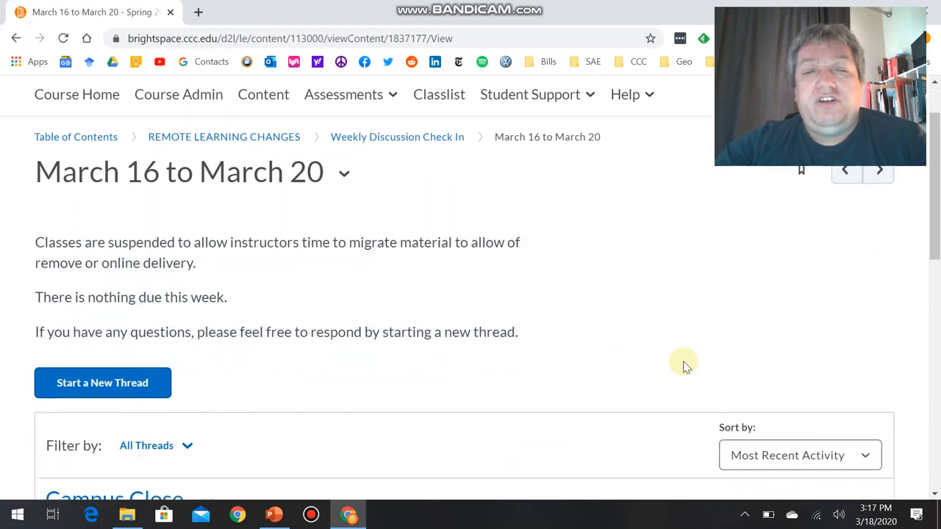
{"action": "mouse_move", "coordinate": [588, 285]}
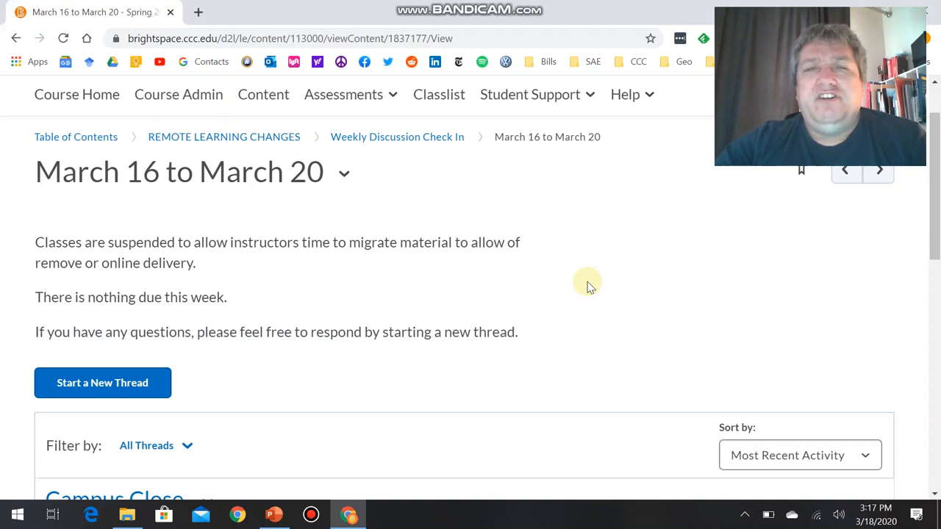
{"action": "mouse_move", "coordinate": [482, 346]}
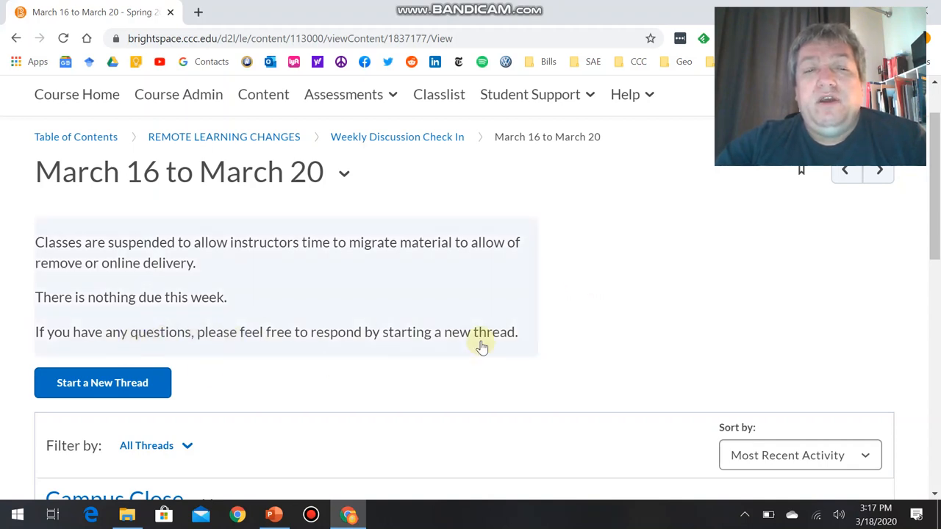
{"action": "scroll", "scroll_direction": "down", "scroll_amount": 3}
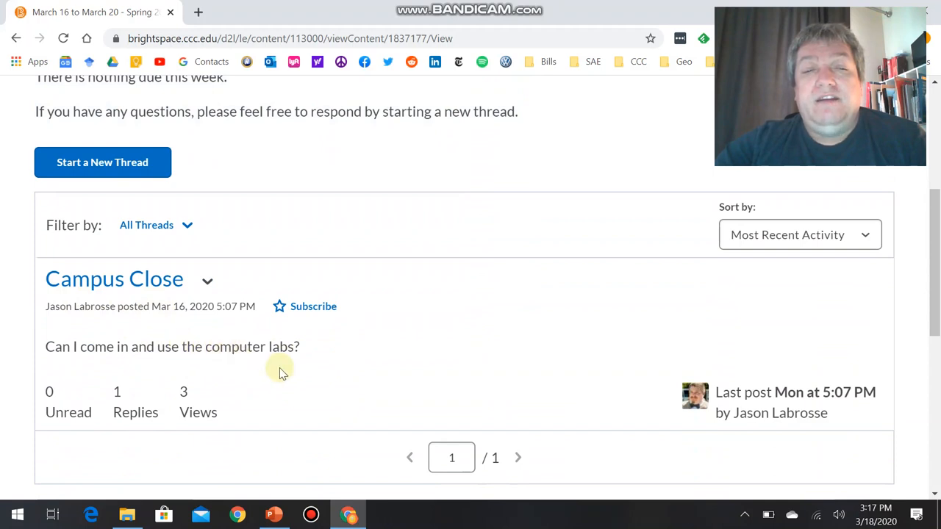
{"action": "mouse_move", "coordinate": [117, 279]}
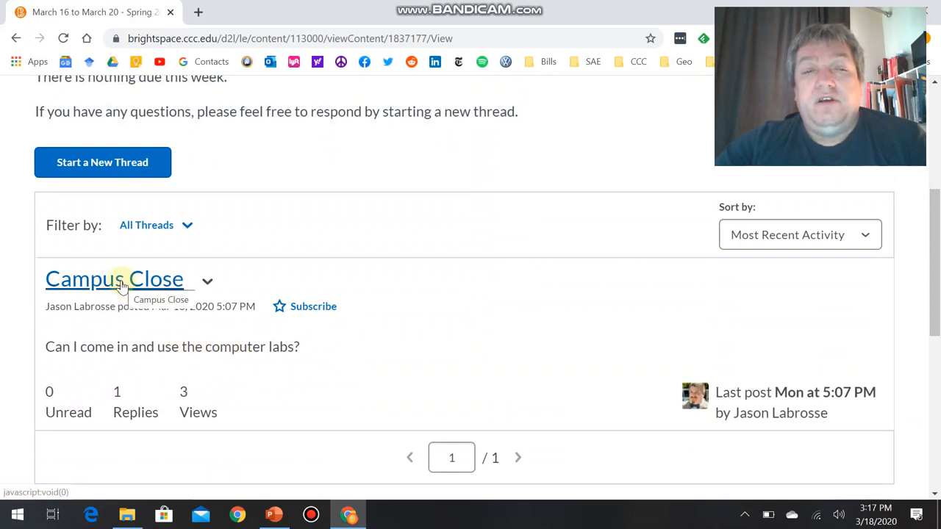
{"action": "left_click", "coordinate": [115, 279]}
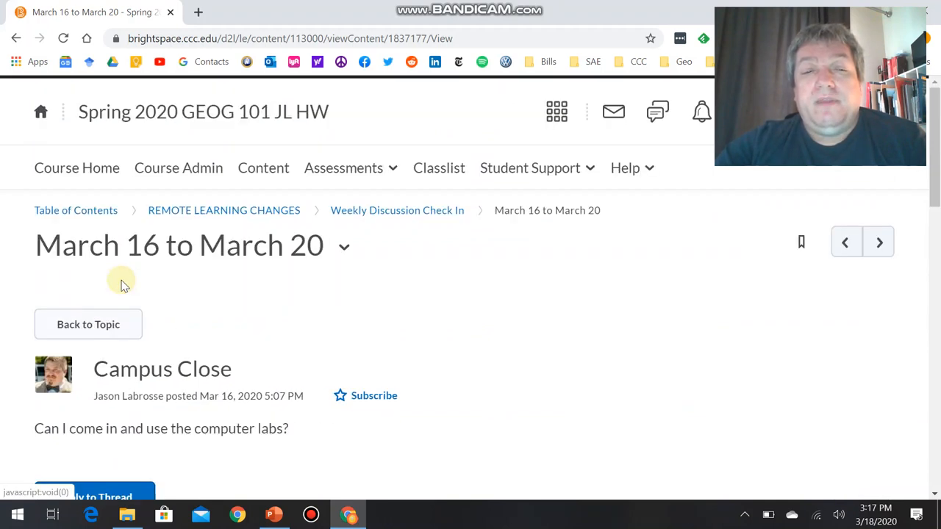
{"action": "scroll", "scroll_direction": "down", "scroll_amount": 3}
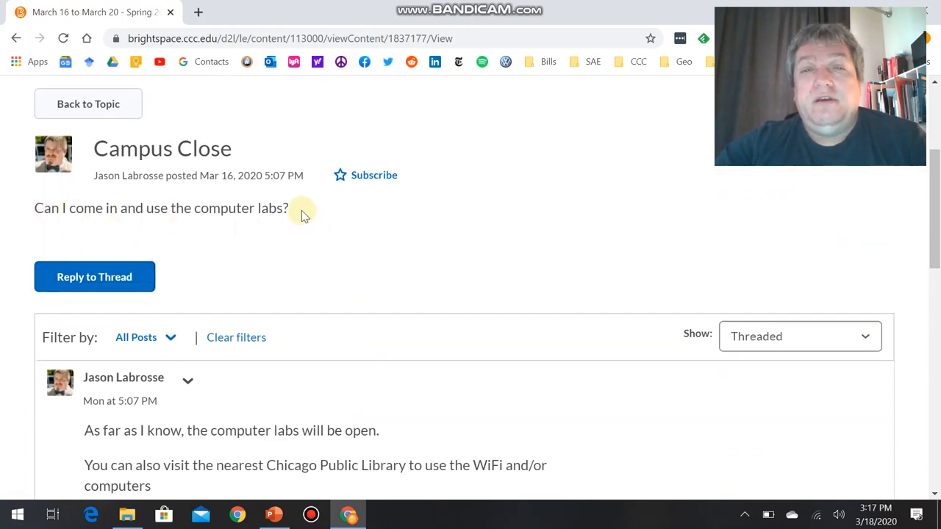
{"action": "scroll", "scroll_direction": "down", "scroll_amount": 3}
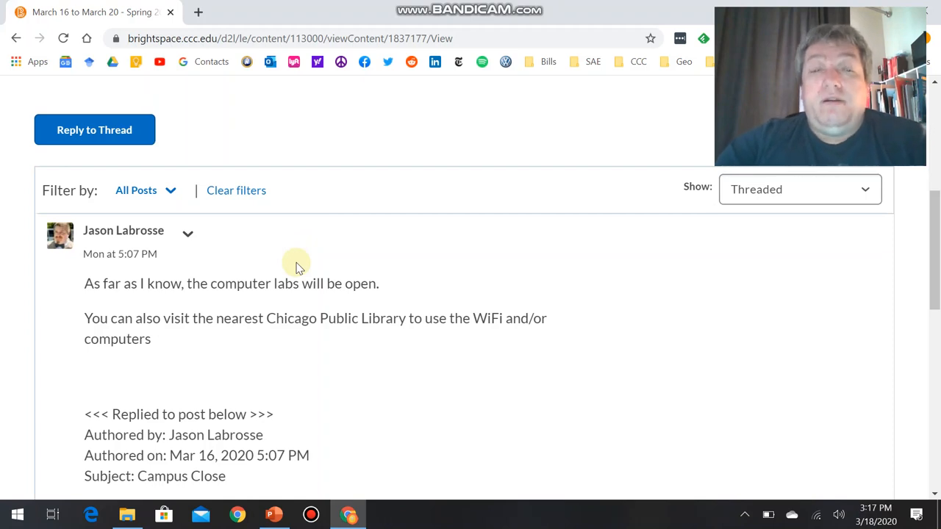
{"action": "mouse_move", "coordinate": [271, 327]}
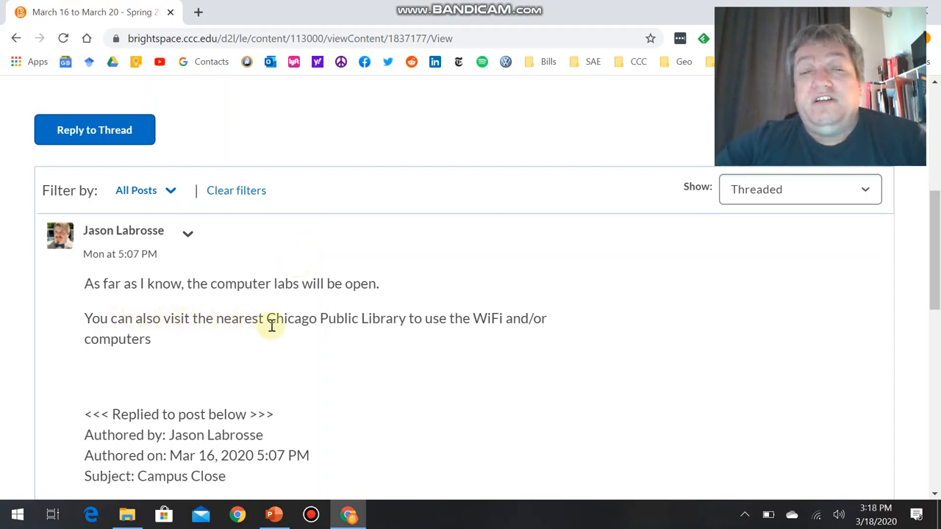
{"action": "mouse_move", "coordinate": [494, 327]}
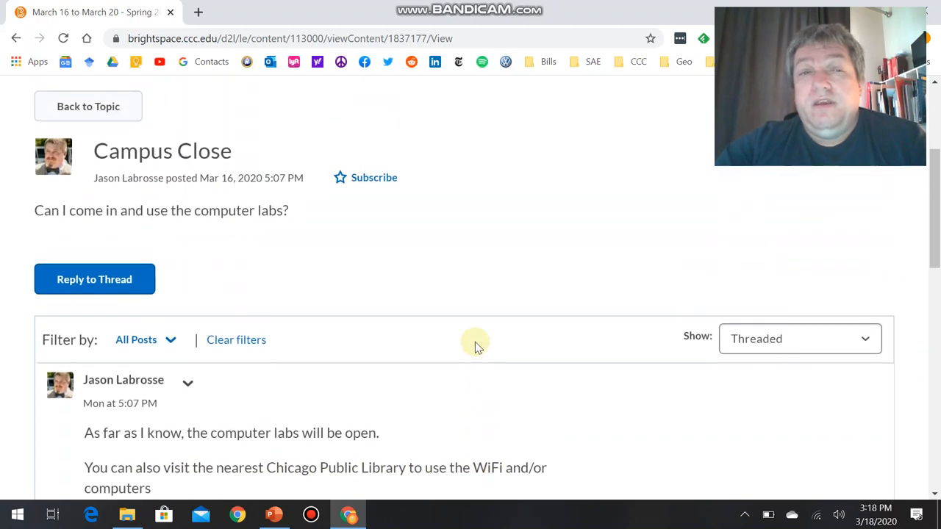
{"action": "scroll", "scroll_direction": "down", "scroll_amount": 3}
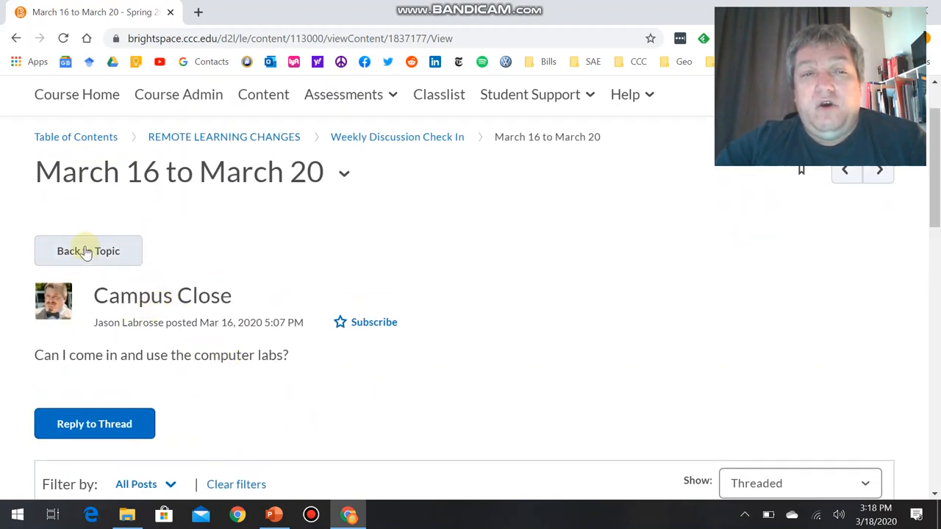
{"action": "left_click", "coordinate": [88, 250]}
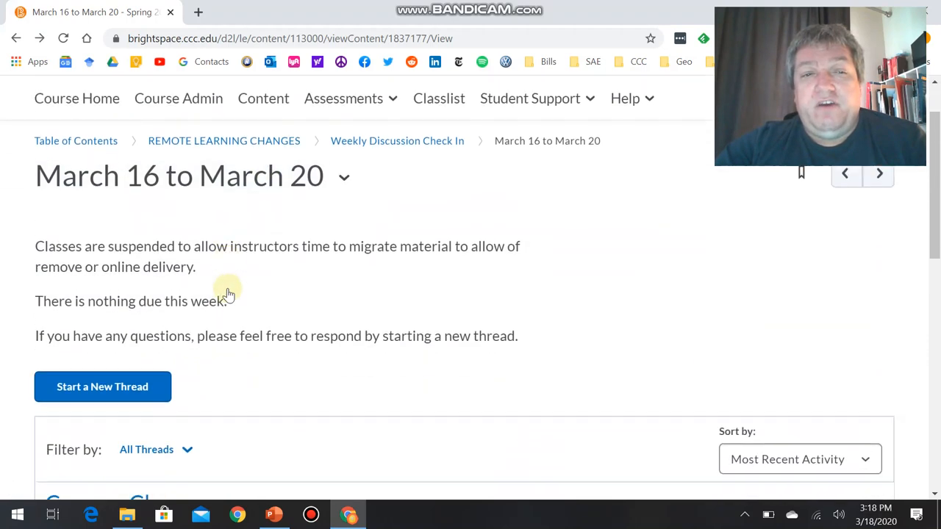
Step: Start a new thread with the subject 'Shave'
{"action": "left_click", "coordinate": [102, 387]}
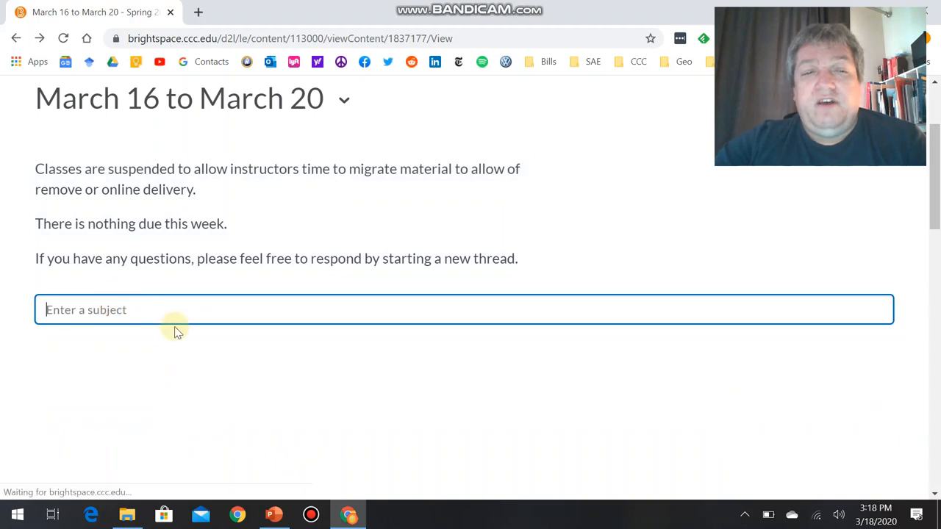
{"action": "left_click", "coordinate": [175, 309]}
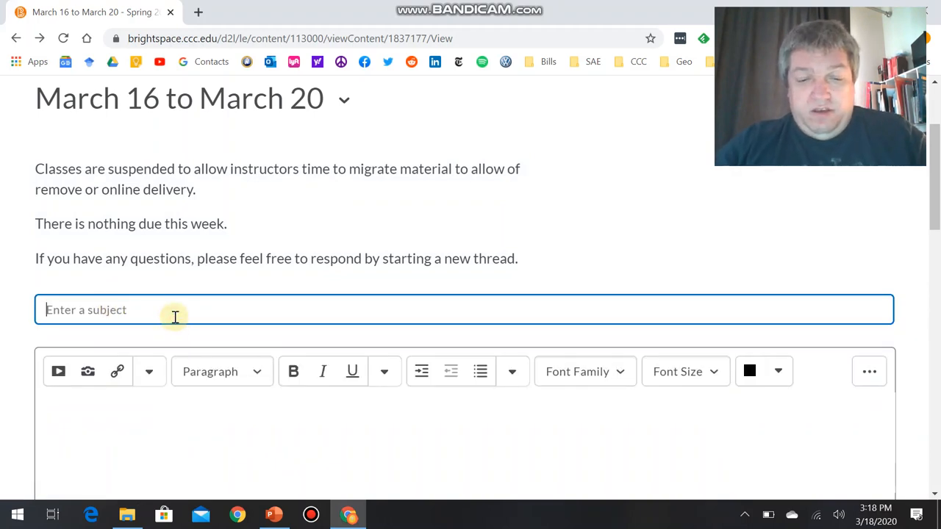
{"action": "type", "text": "ShVE"}
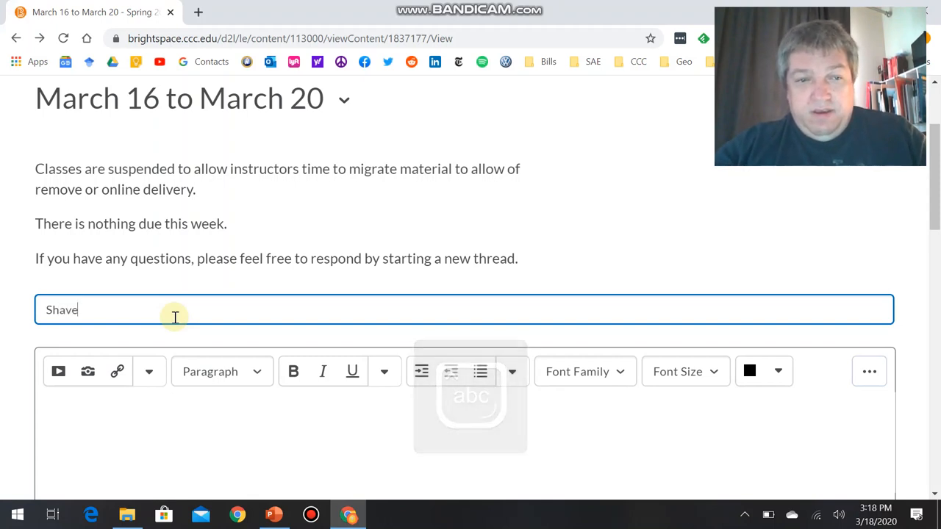
Step: Write the message 'Is my cam bad or did you shave?' in the thread body
{"action": "left_click", "coordinate": [106, 409]}
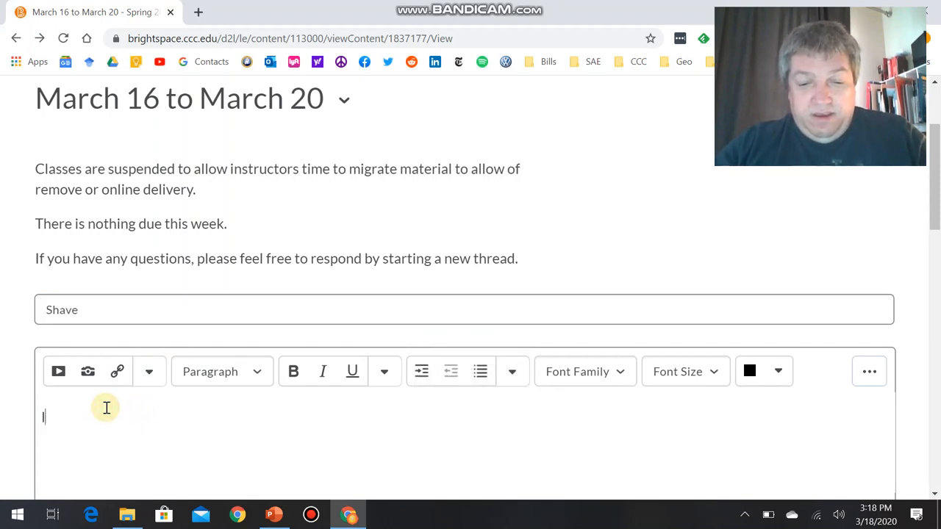
{"action": "type", "text": "Is my cam bad or d"}
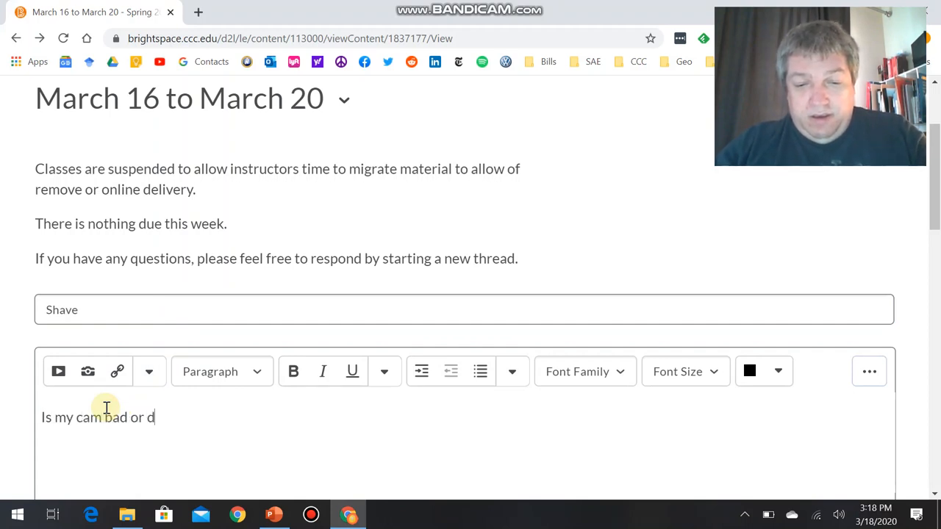
{"action": "type", "text": "id you"}
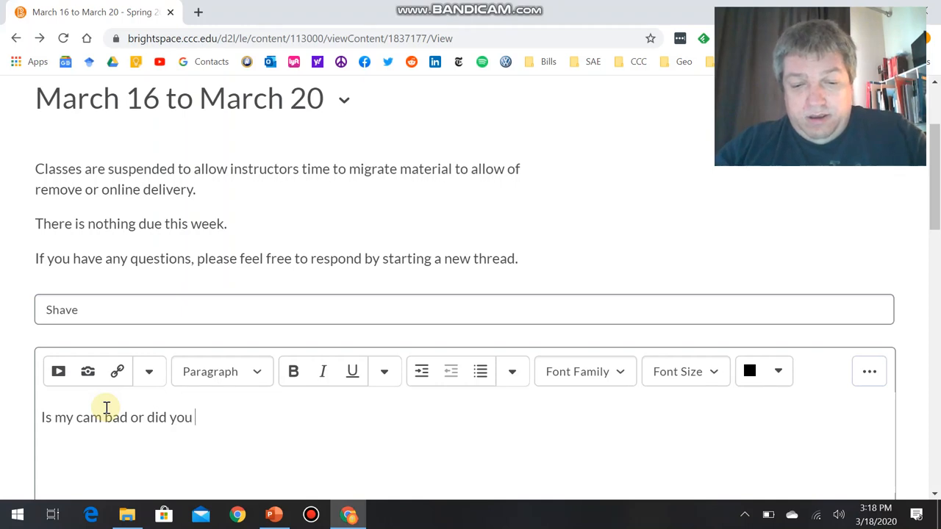
{"action": "type", "text": "s"}
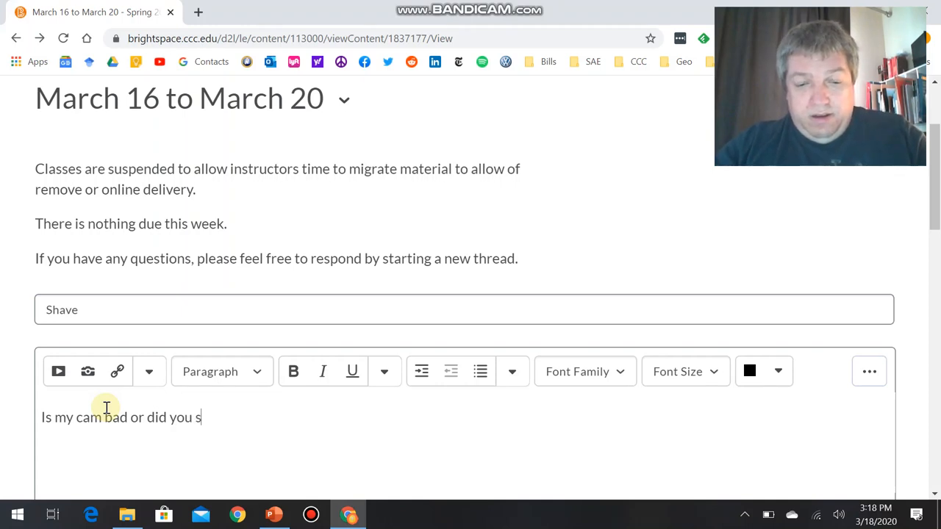
{"action": "type", "text": "ha"}
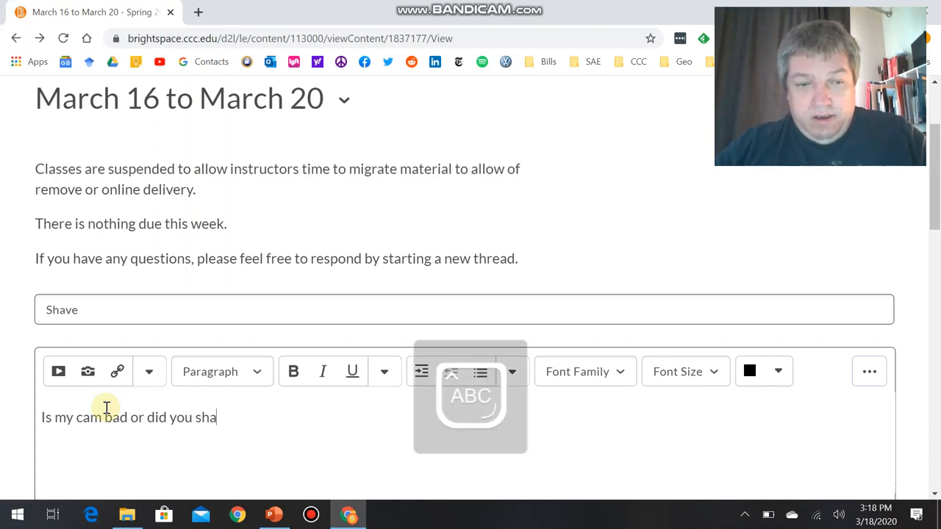
{"action": "type", "text": "ve"}
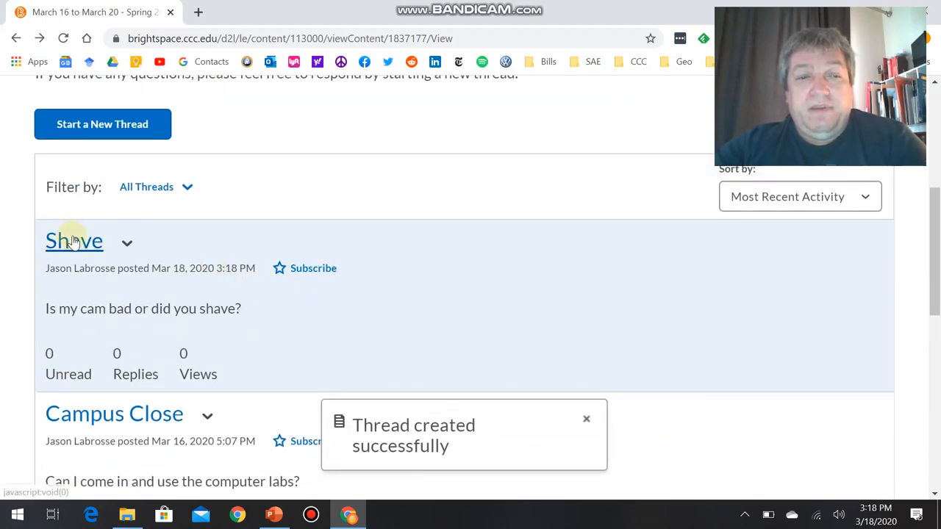
Step: Reply 'Yes. Yes I did' to the Shave thread and post it
{"action": "left_click", "coordinate": [74, 241]}
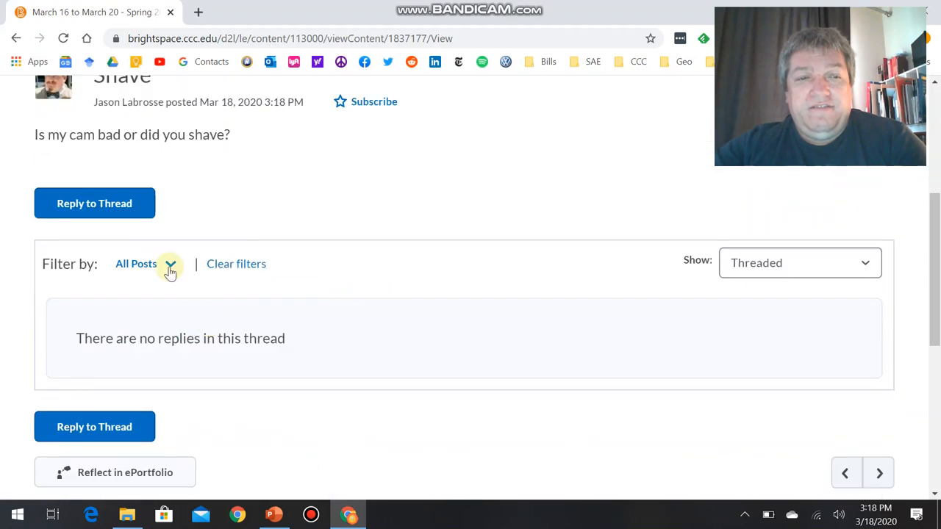
{"action": "mouse_move", "coordinate": [213, 287]}
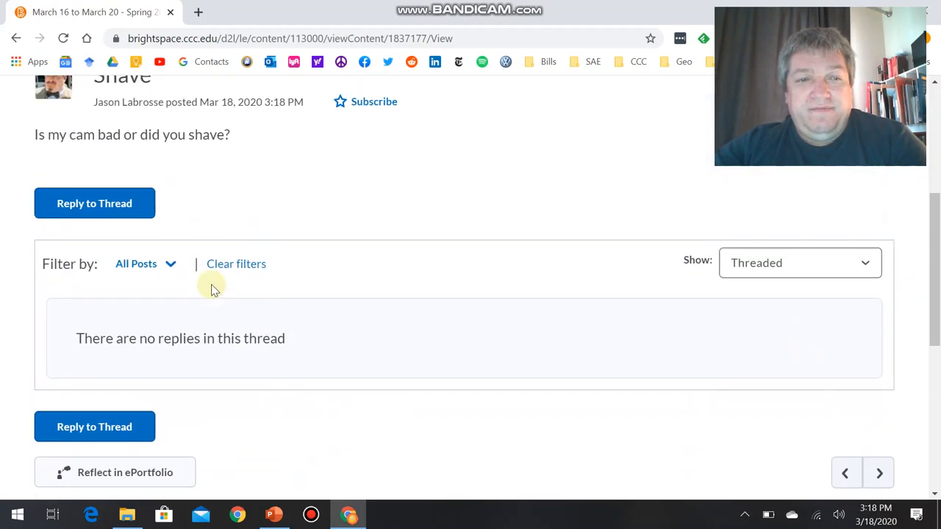
{"action": "left_click", "coordinate": [94, 203]}
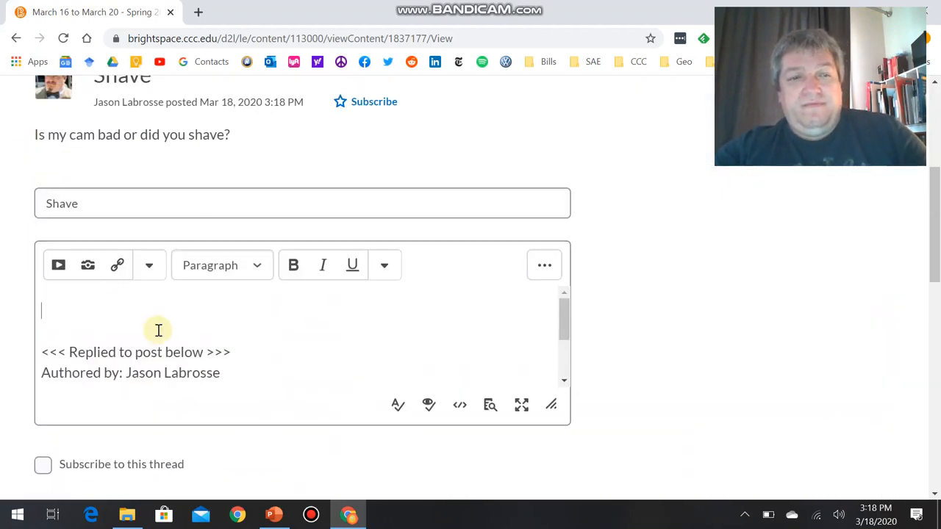
{"action": "type", "text": "Yest"}
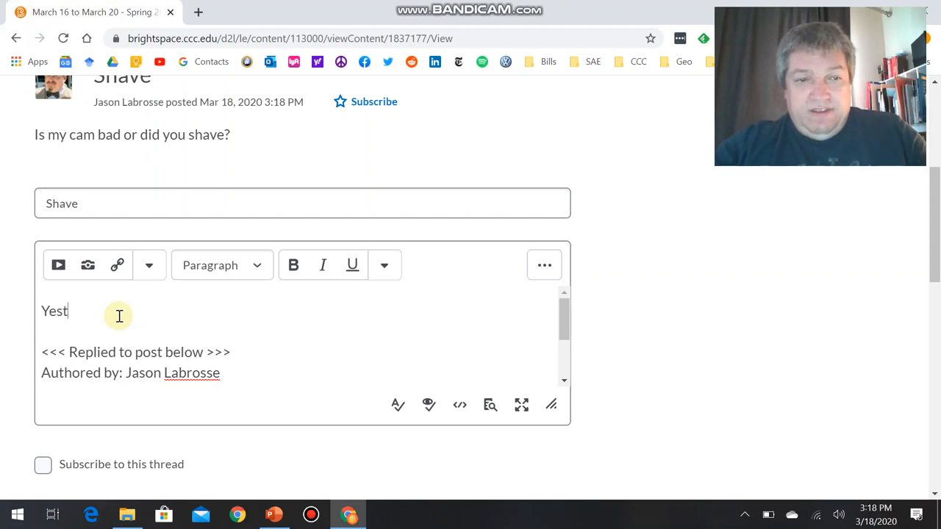
{"action": "type", "text": "Yes. Yes"}
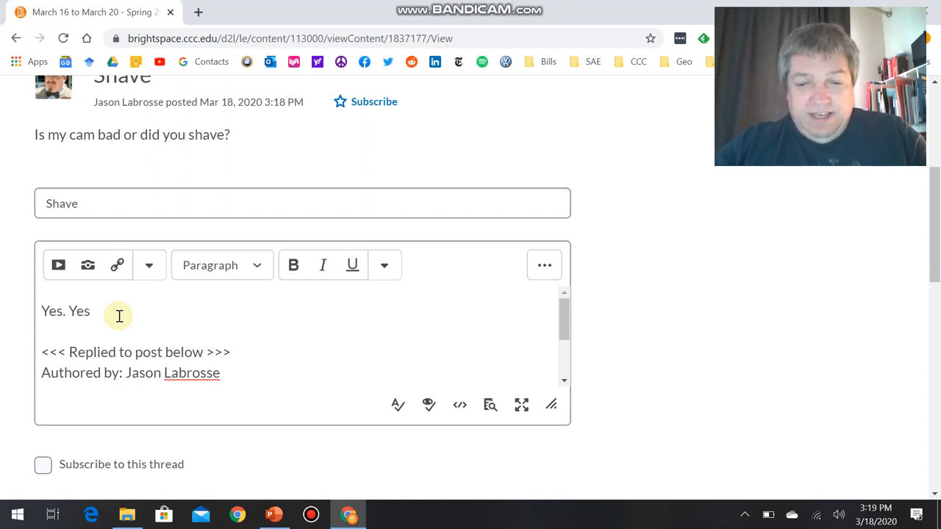
{"action": "scroll", "scroll_direction": "down", "scroll_amount": 3}
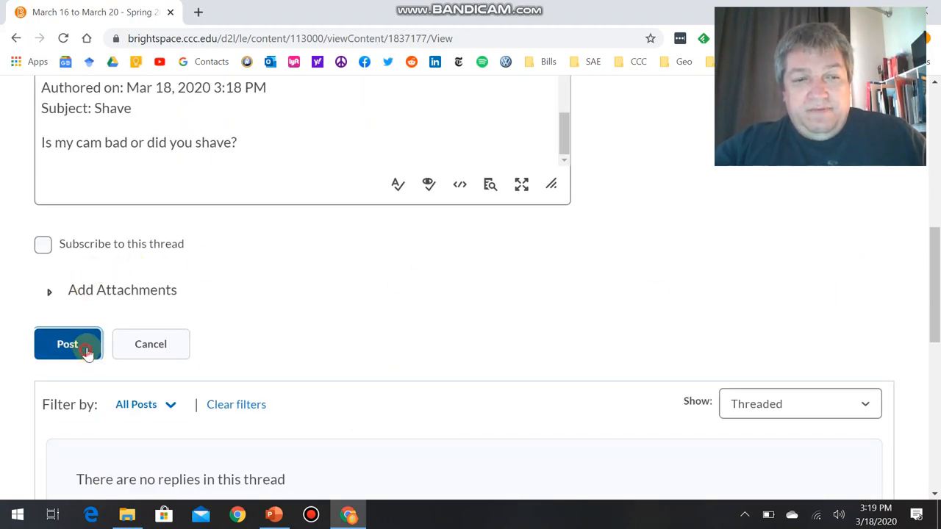
{"action": "left_click", "coordinate": [67, 344]}
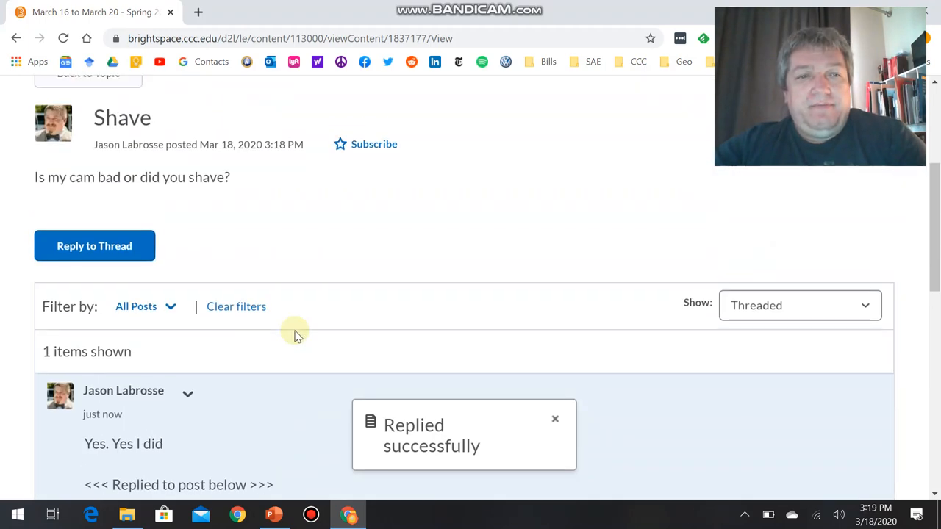
{"action": "scroll", "scroll_direction": "up", "scroll_amount": 3}
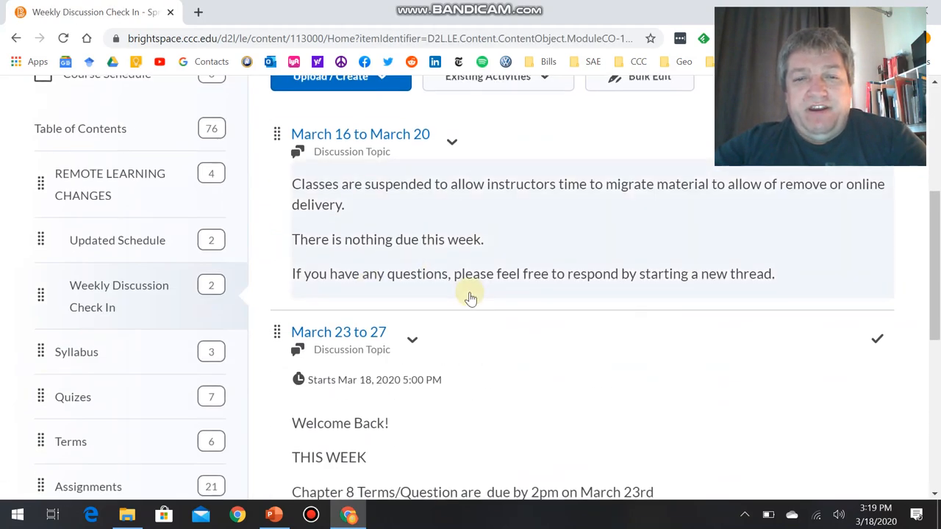
Step: Open the March 23 to 27 discussion topic and read through its week's and upcoming due dates
{"action": "scroll", "scroll_direction": "down", "scroll_amount": 3}
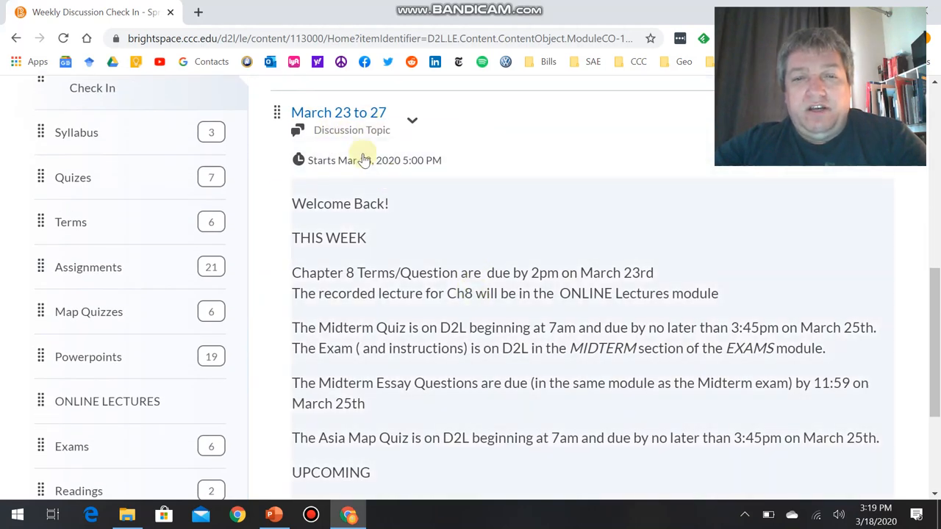
{"action": "left_click", "coordinate": [338, 111]}
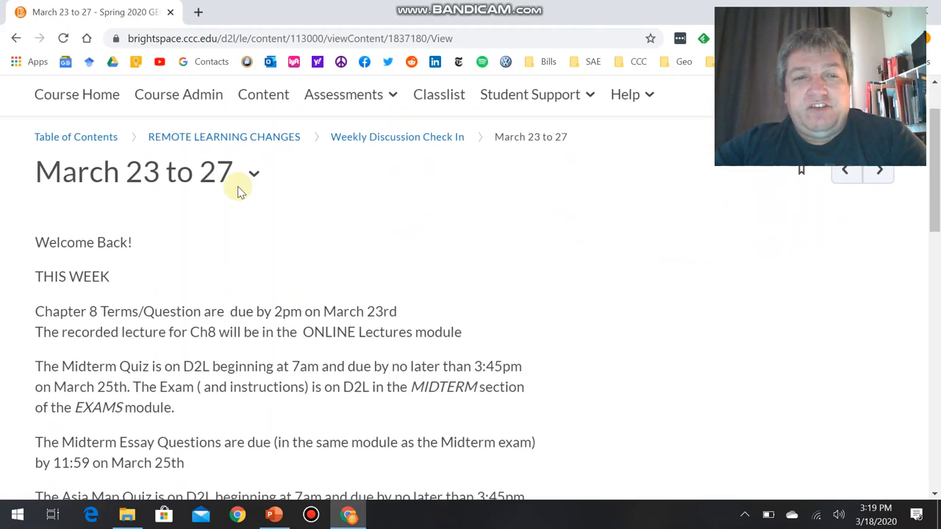
{"action": "scroll", "scroll_direction": "down", "scroll_amount": 3}
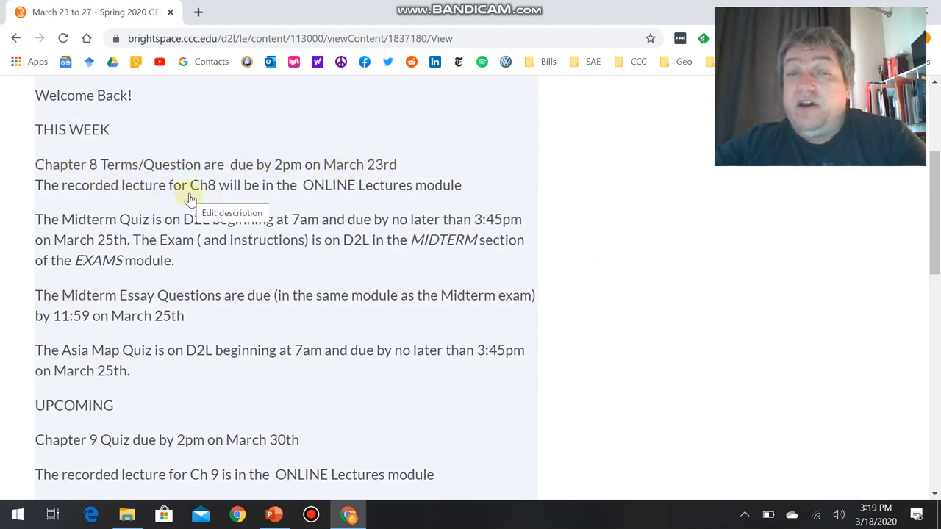
{"action": "mouse_move", "coordinate": [214, 261]}
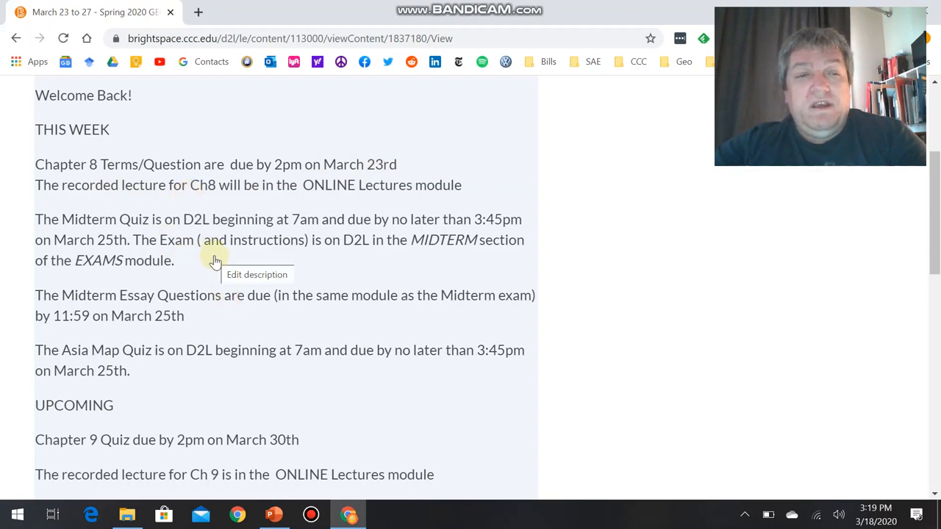
{"action": "mouse_move", "coordinate": [196, 256]}
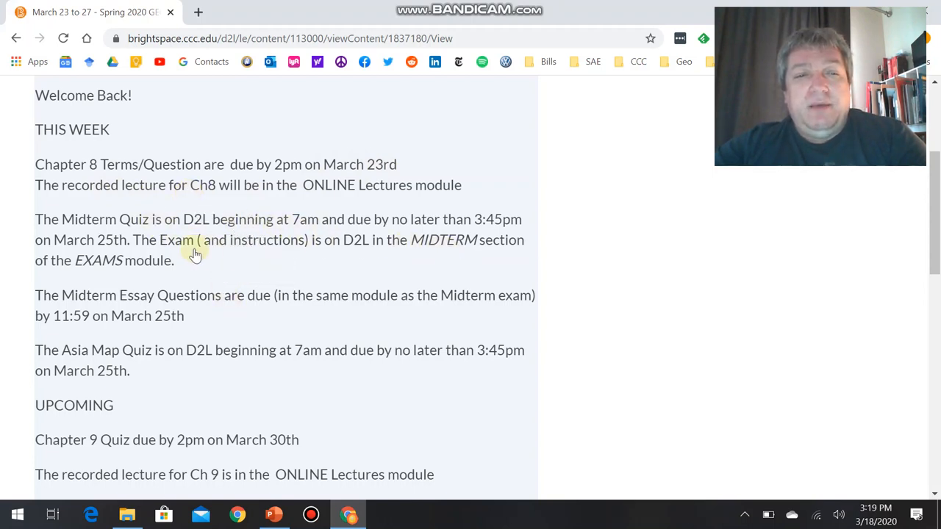
{"action": "mouse_move", "coordinate": [321, 232]}
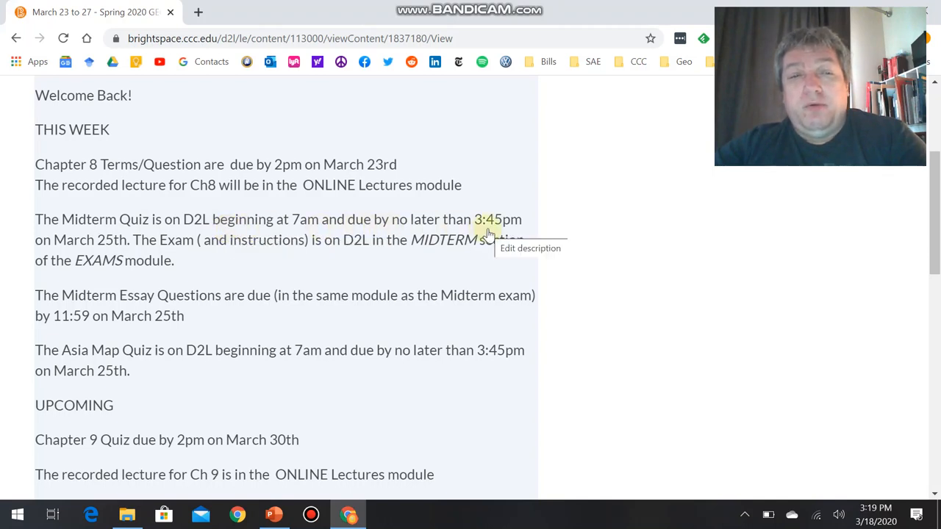
{"action": "mouse_move", "coordinate": [337, 253]}
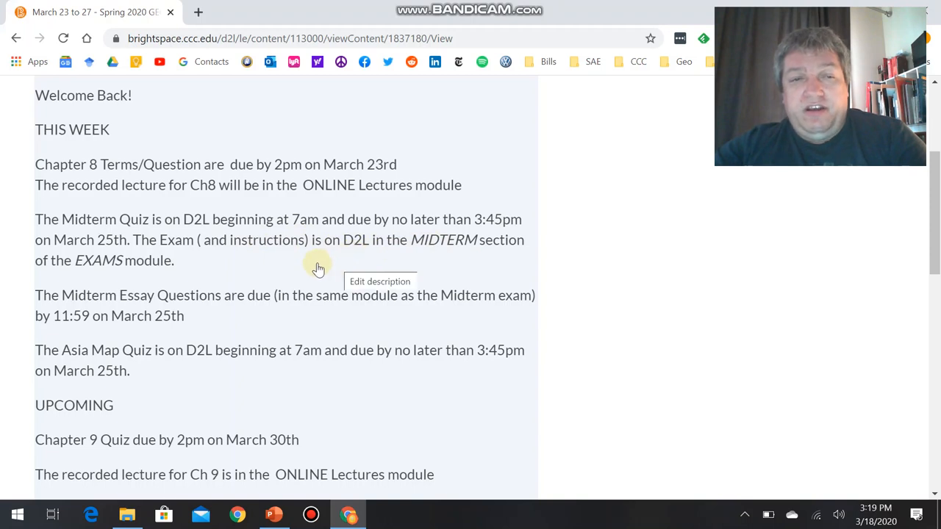
{"action": "scroll", "scroll_direction": "down", "scroll_amount": 3}
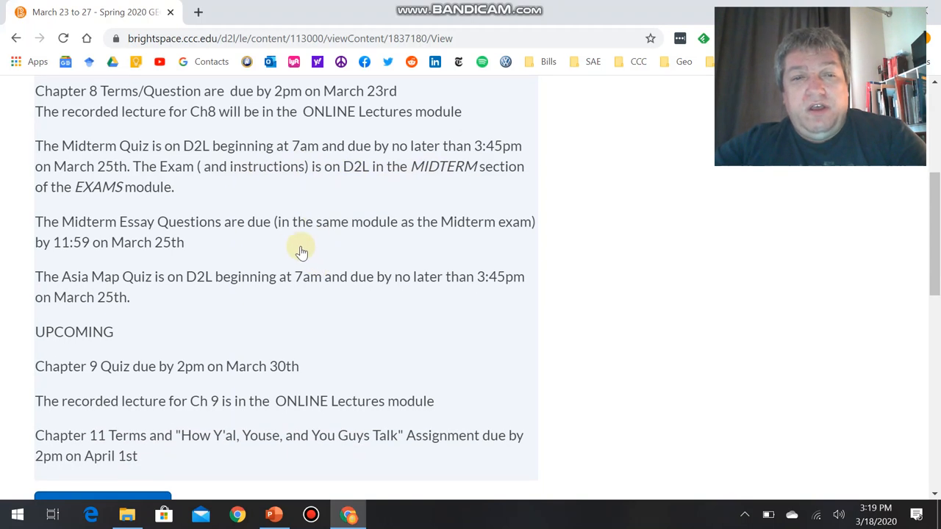
{"action": "scroll", "scroll_direction": "down", "scroll_amount": 3}
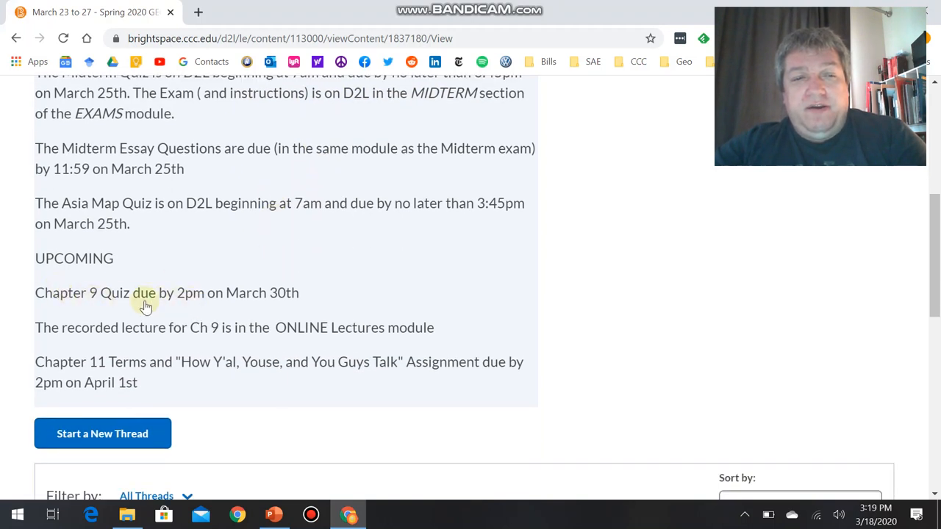
{"action": "mouse_move", "coordinate": [243, 303]}
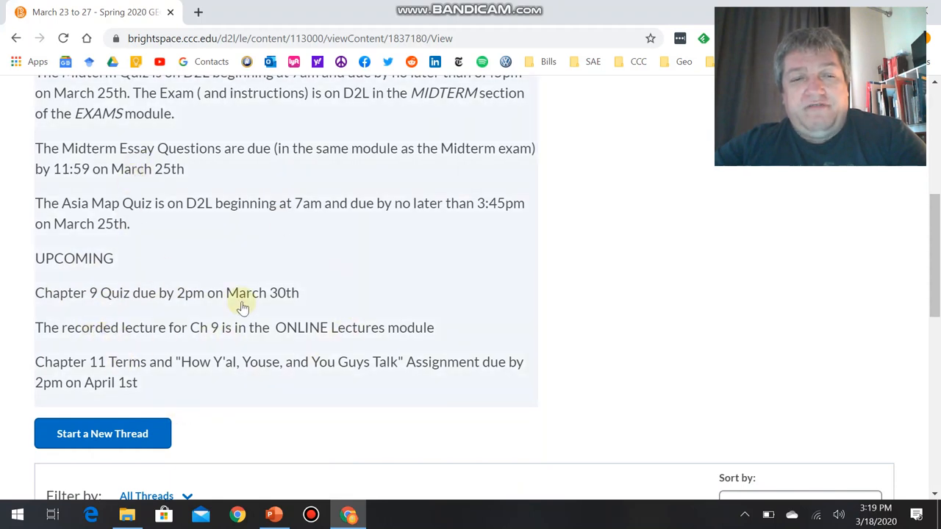
{"action": "scroll", "scroll_direction": "down", "scroll_amount": 3}
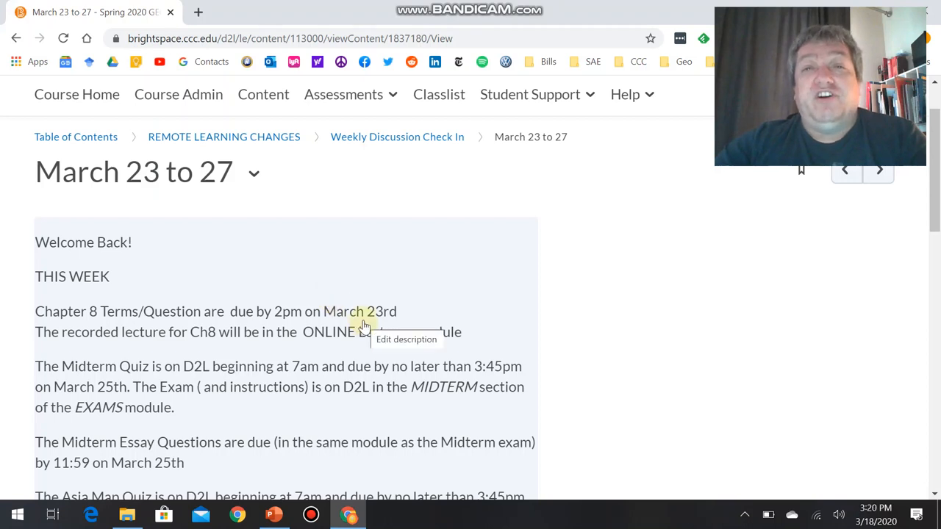
{"action": "mouse_move", "coordinate": [364, 327]}
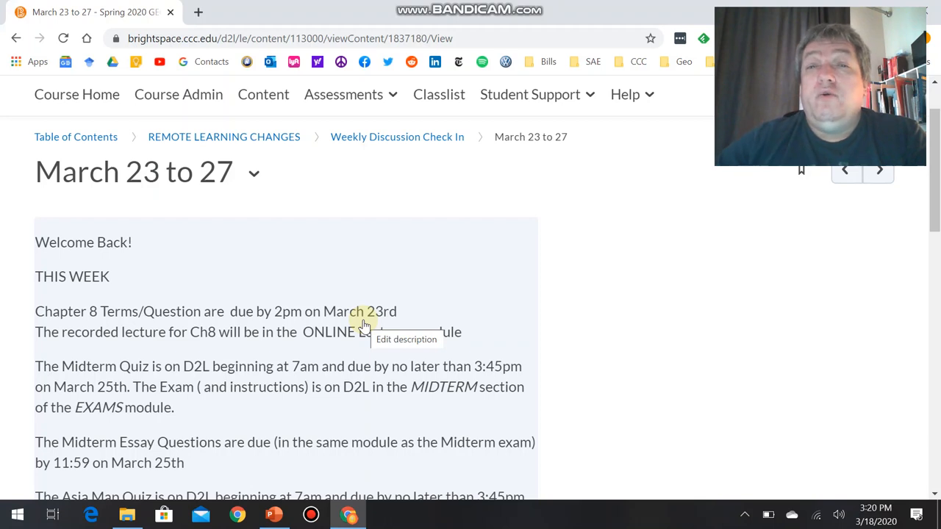
{"action": "mouse_move", "coordinate": [341, 314]}
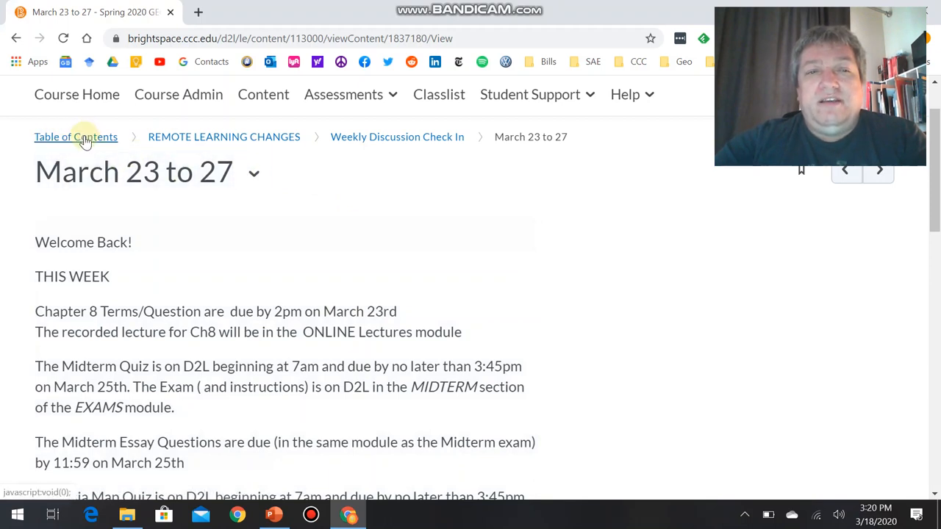
Step: Return via Table of Contents to Weekly Discussion Check In, then open ONLINE LECTURES and a Chapter 10 lecture
{"action": "left_click", "coordinate": [77, 137]}
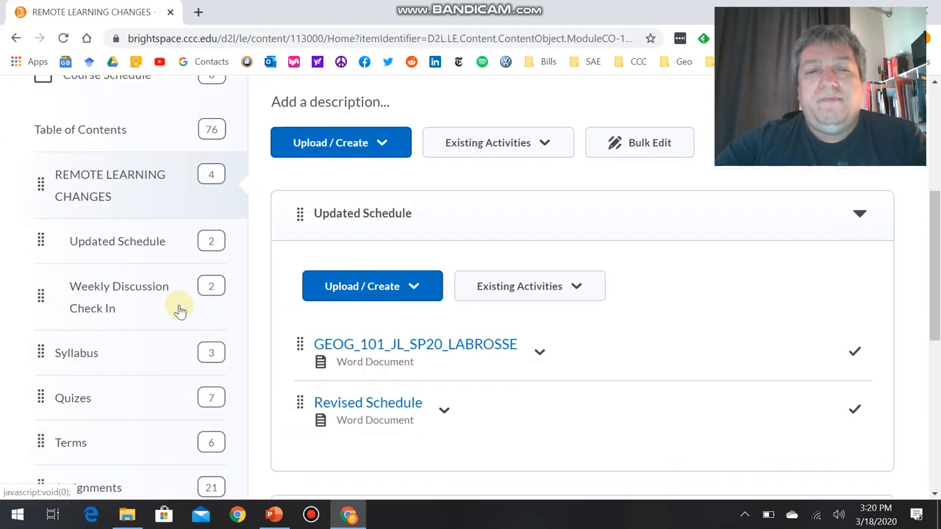
{"action": "left_click", "coordinate": [118, 297]}
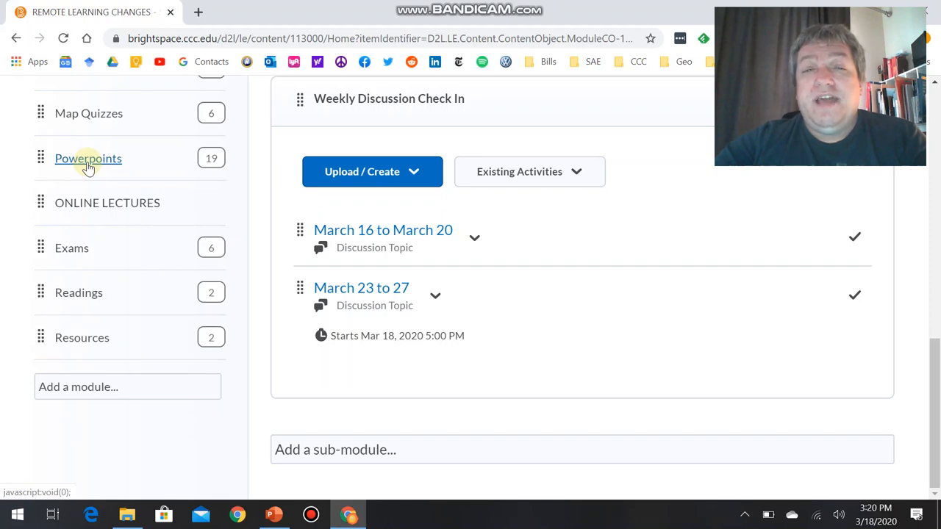
{"action": "mouse_move", "coordinate": [107, 203]}
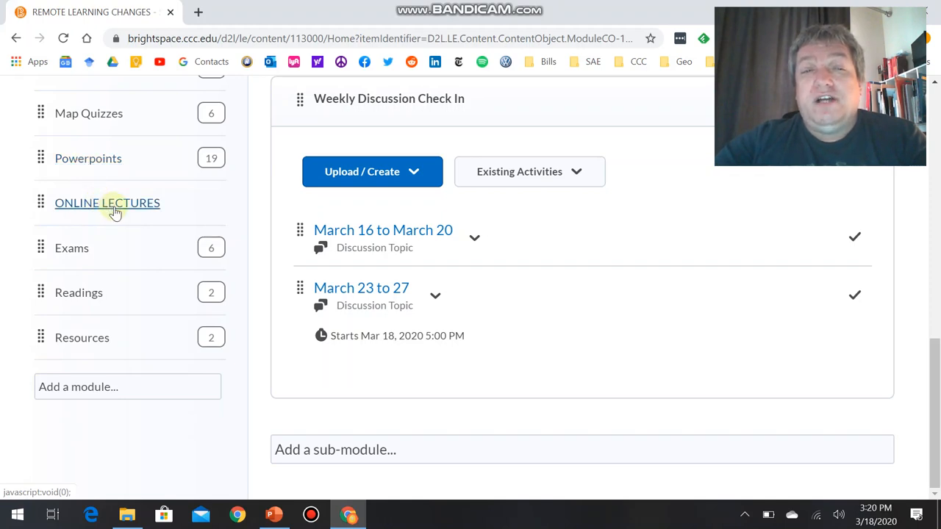
{"action": "left_click", "coordinate": [107, 203]}
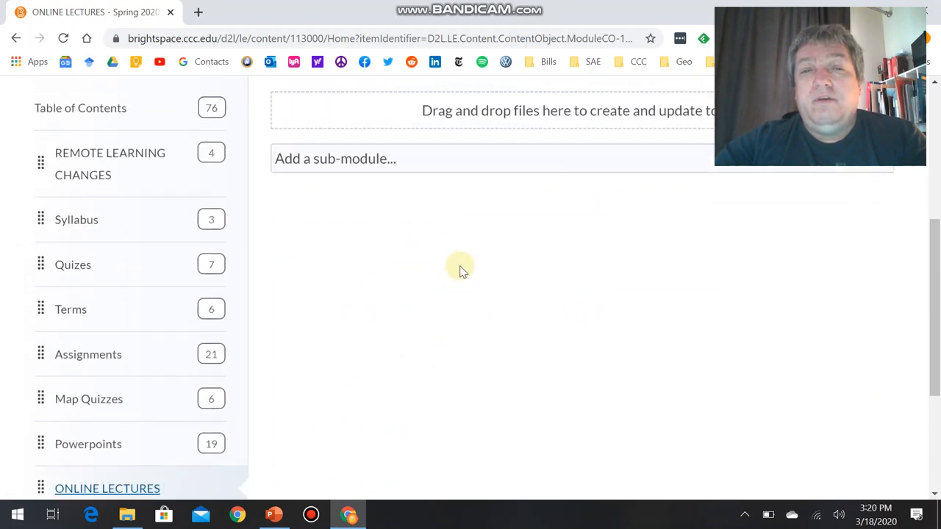
{"action": "scroll", "scroll_direction": "down", "scroll_amount": 3}
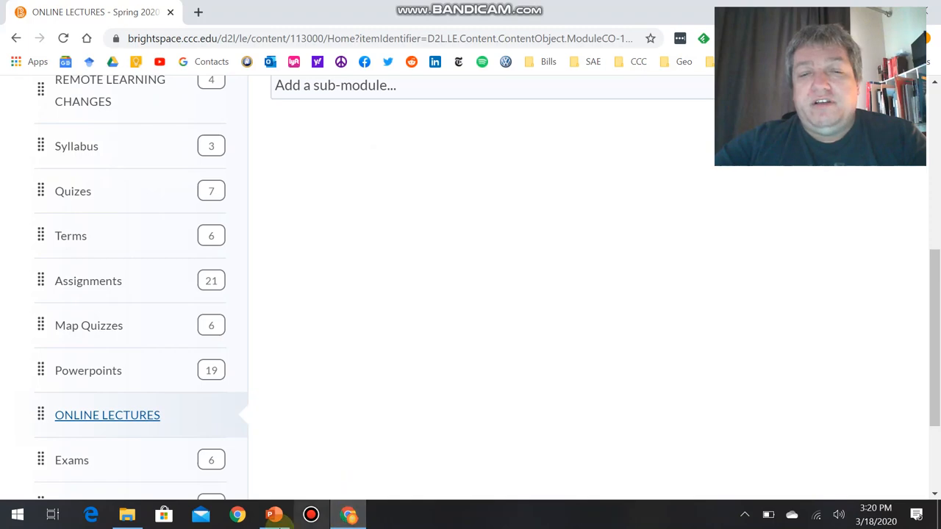
{"action": "left_click", "coordinate": [273, 515]}
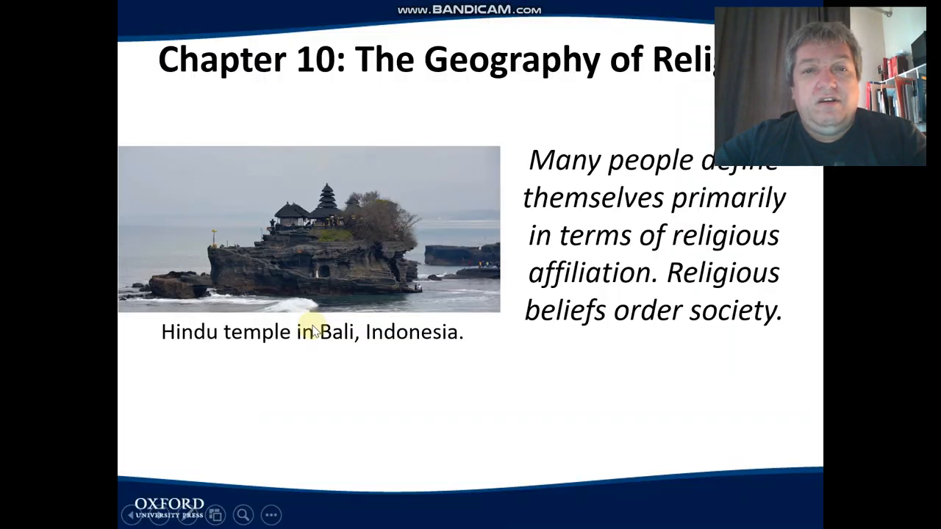
{"action": "mouse_move", "coordinate": [723, 327]}
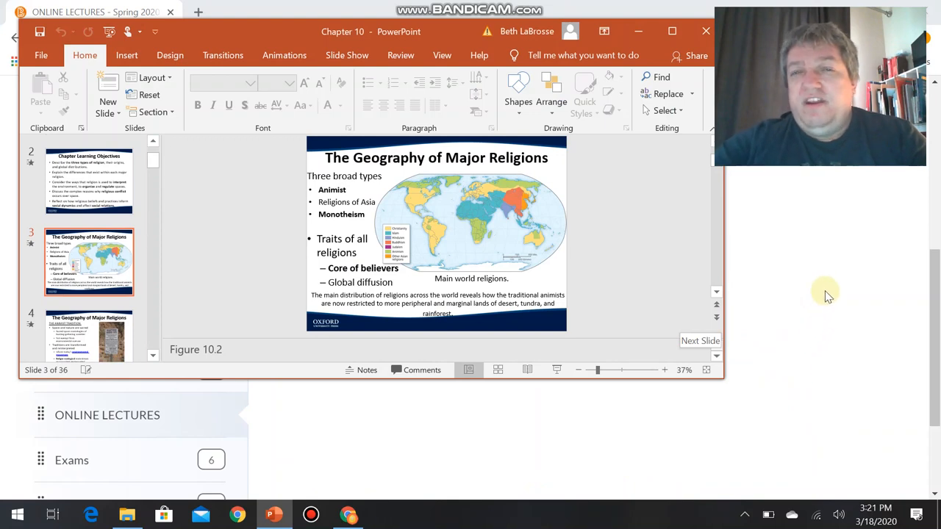
{"action": "mouse_move", "coordinate": [829, 266]}
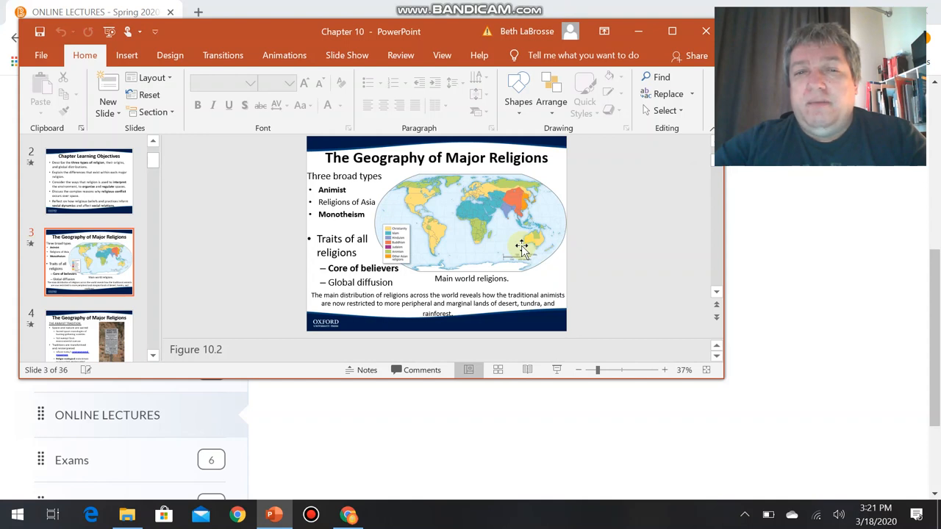
{"action": "mouse_move", "coordinate": [544, 262]}
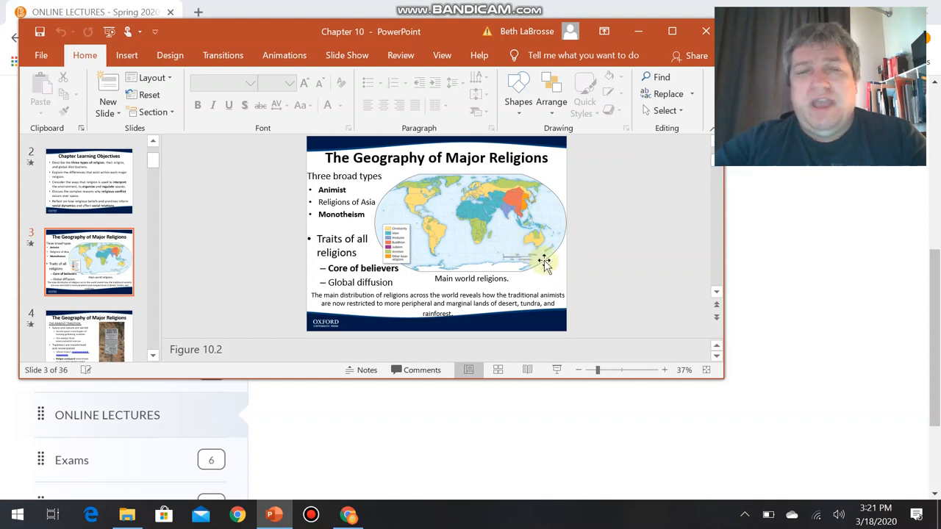